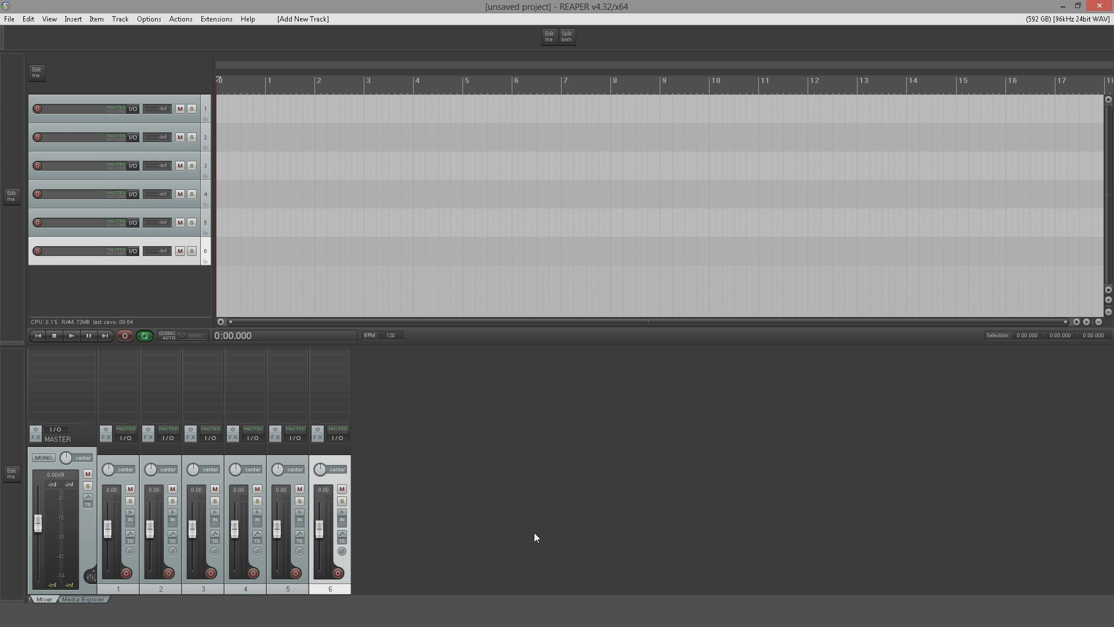
mouse_move(549, 535)
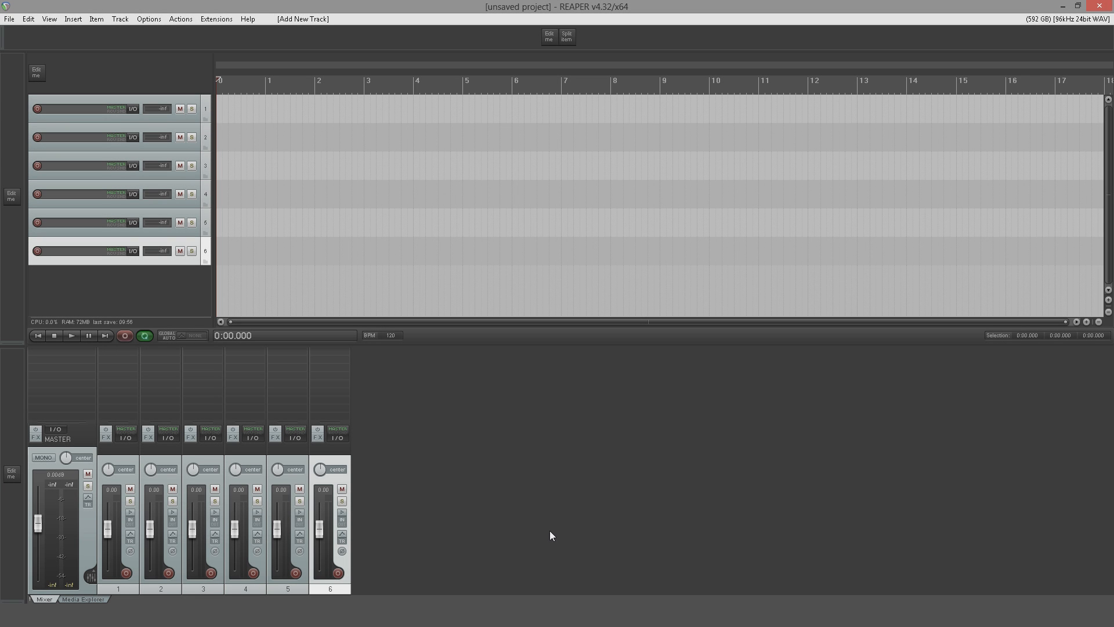
mouse_move(476, 336)
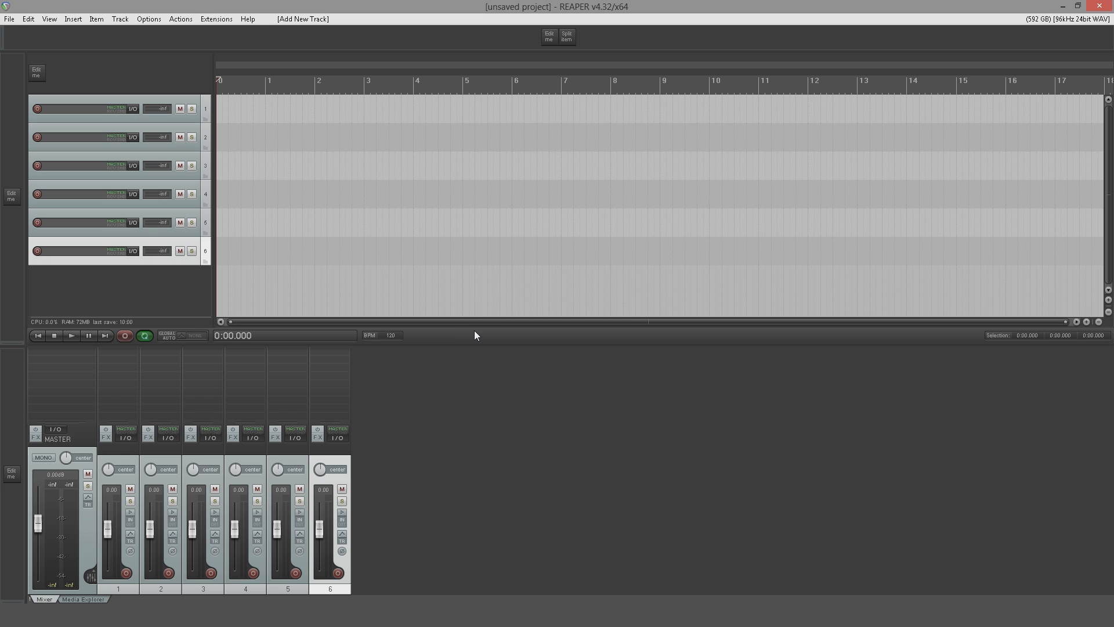
mouse_move(465, 304)
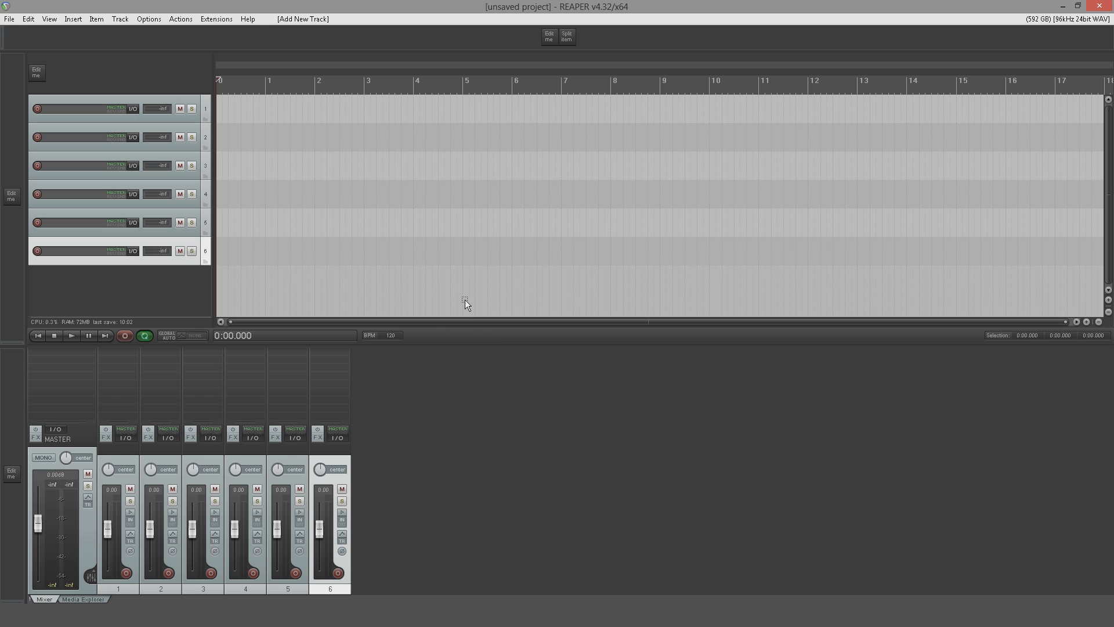
- Set a track icon on track 1 via its panel's Track icon menu
right_click(190, 121)
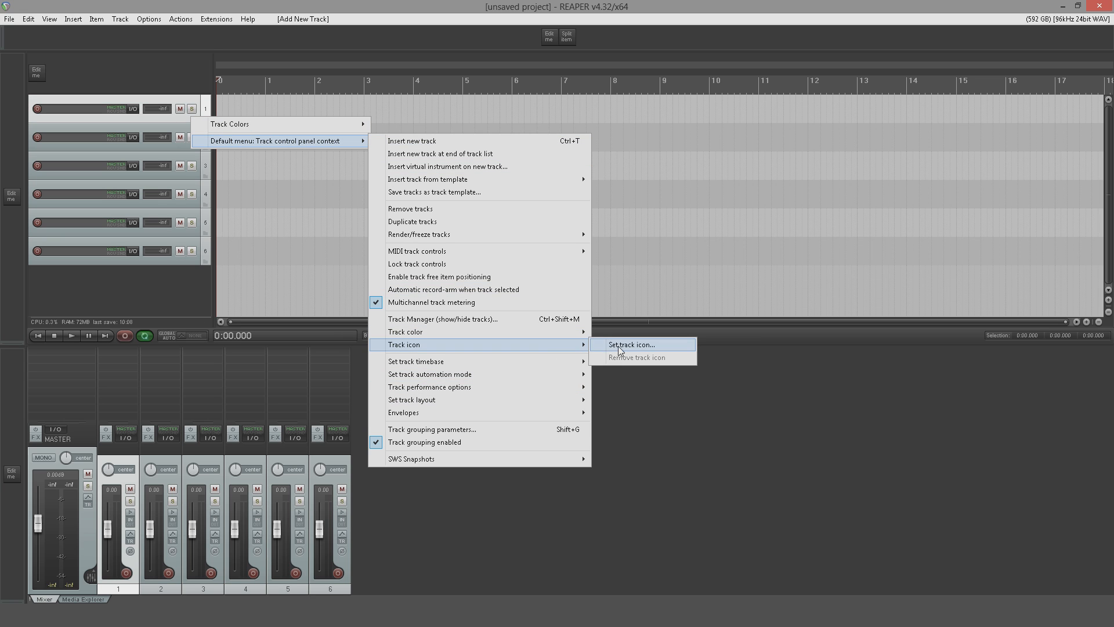
left_click(629, 343)
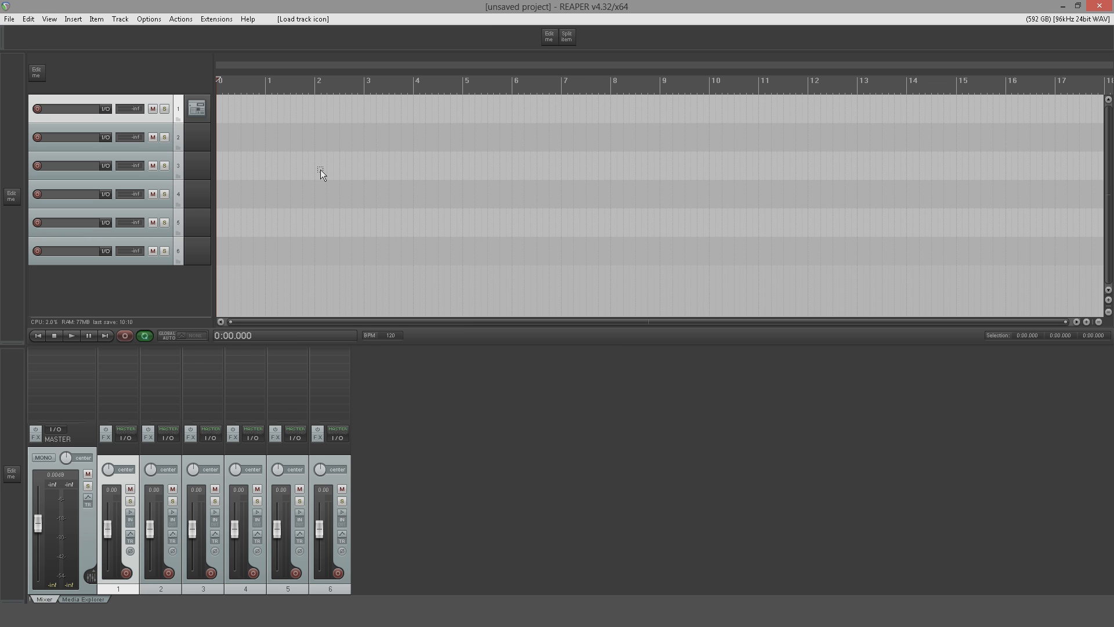
mouse_move(247, 147)
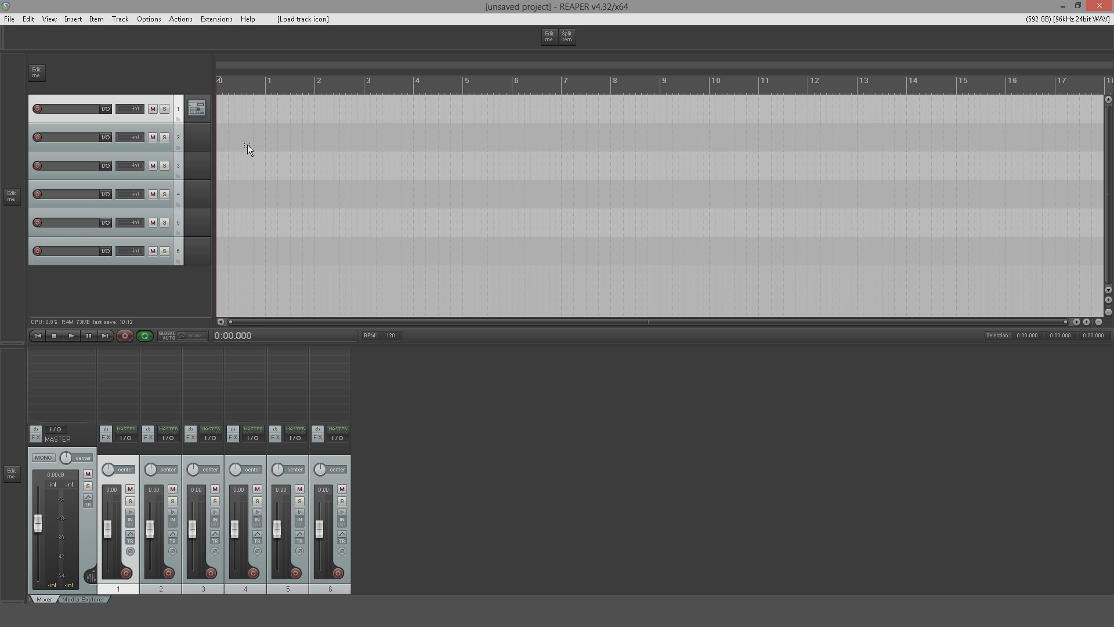
mouse_move(382, 240)
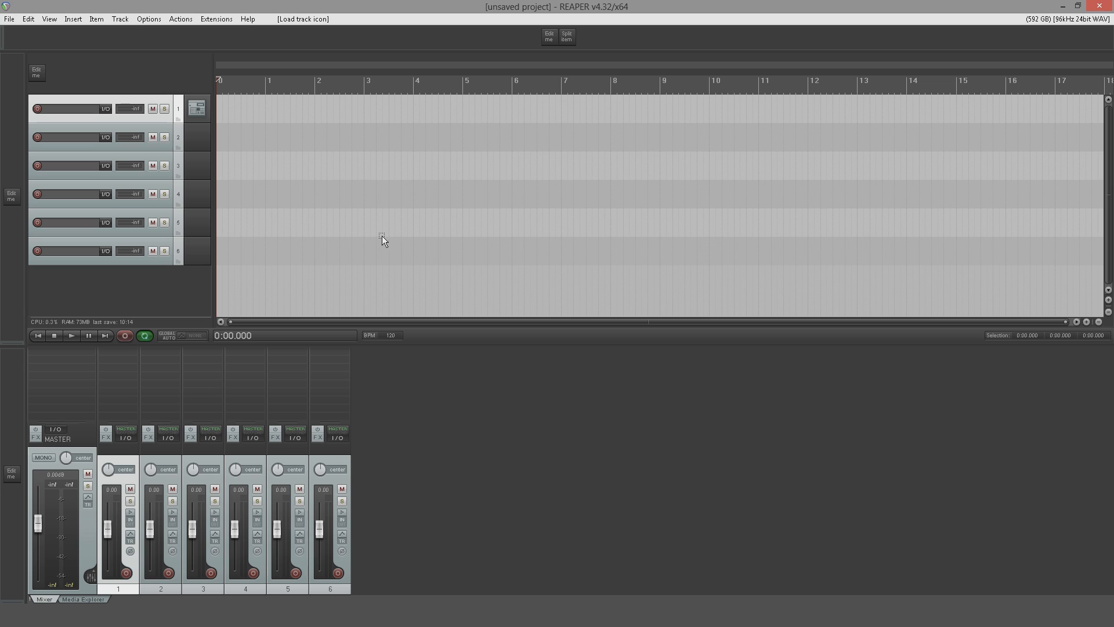
mouse_move(289, 175)
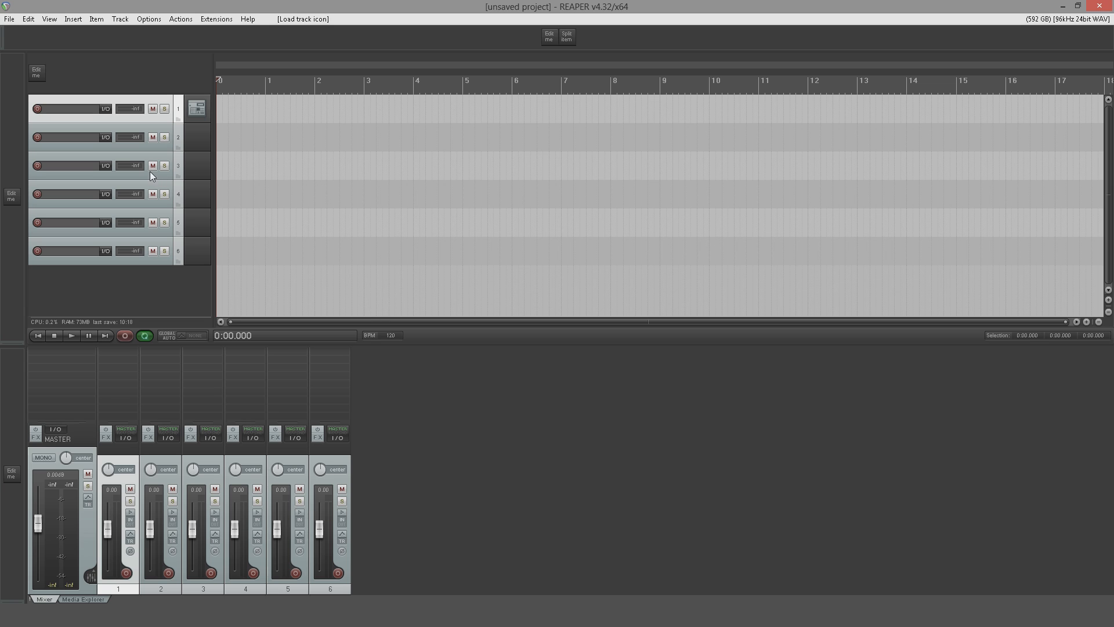
- Toggle the Media Explorer panel open and shut, returning to the mixer view
left_click(82, 598)
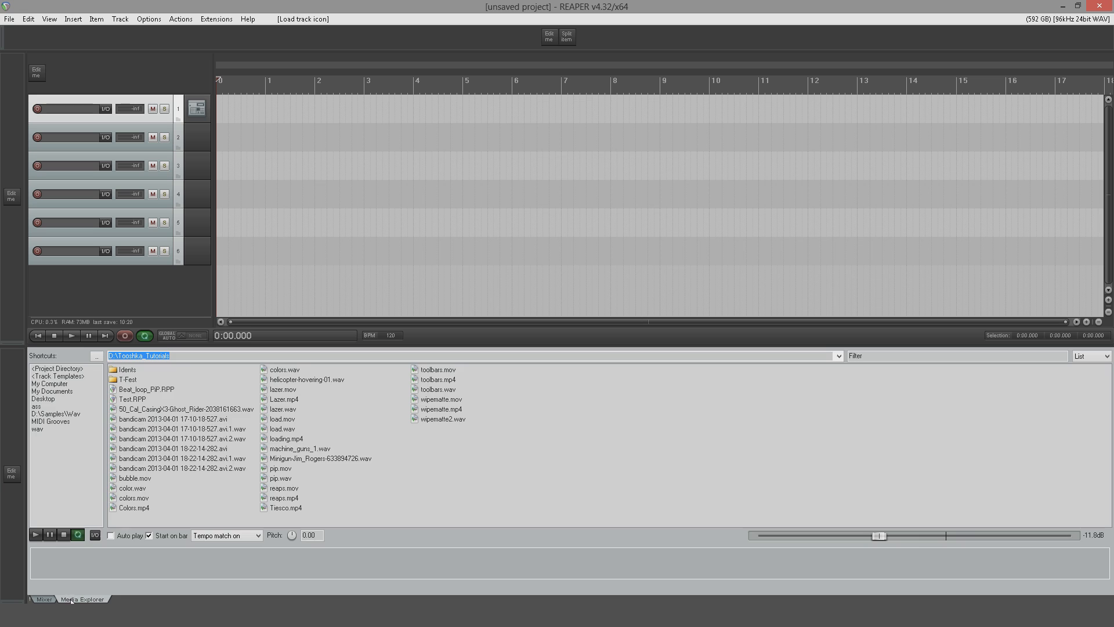
mouse_move(200, 167)
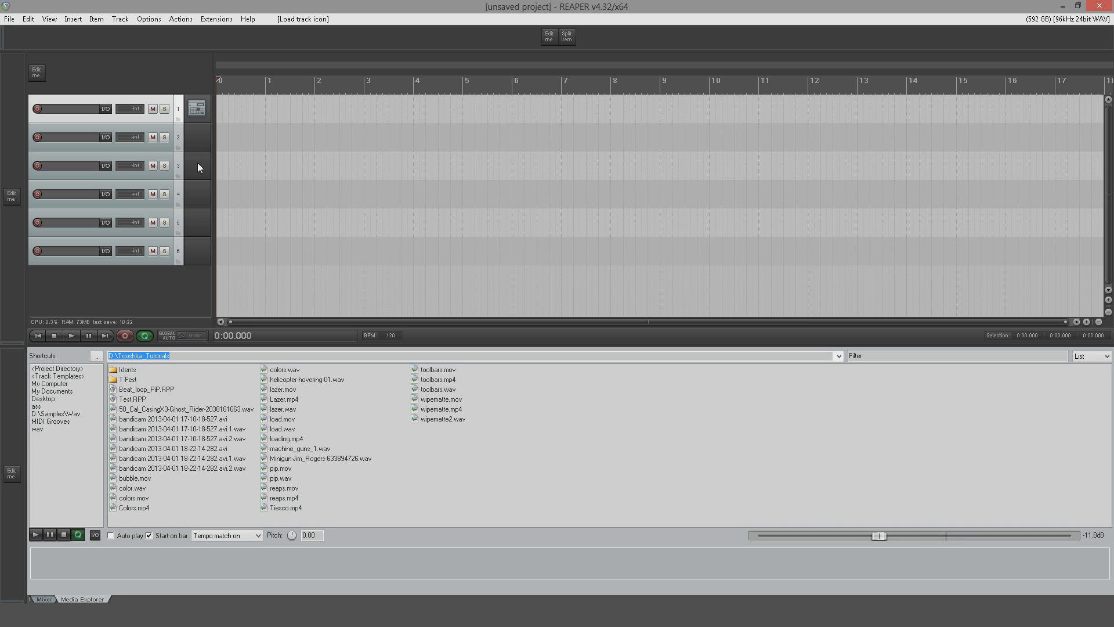
left_click(41, 598)
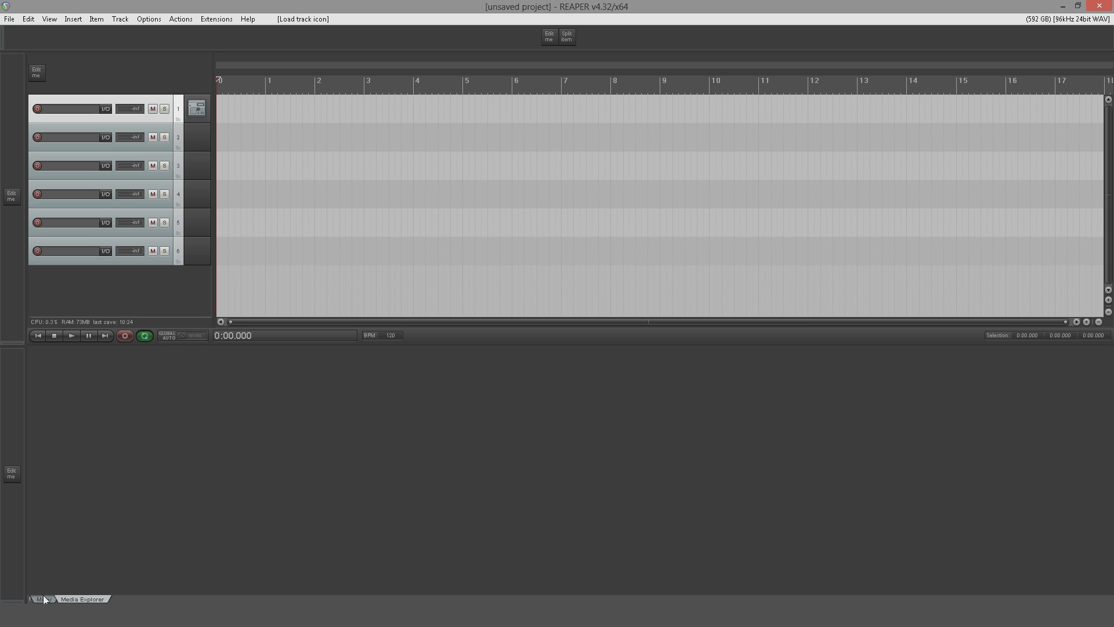
left_click(38, 599)
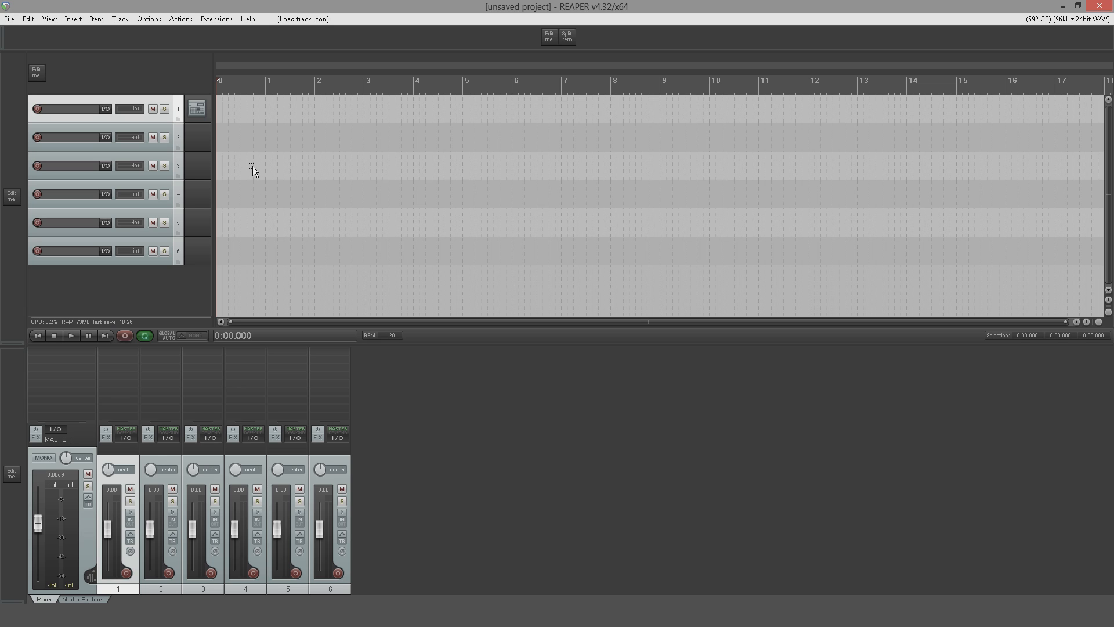
mouse_move(239, 150)
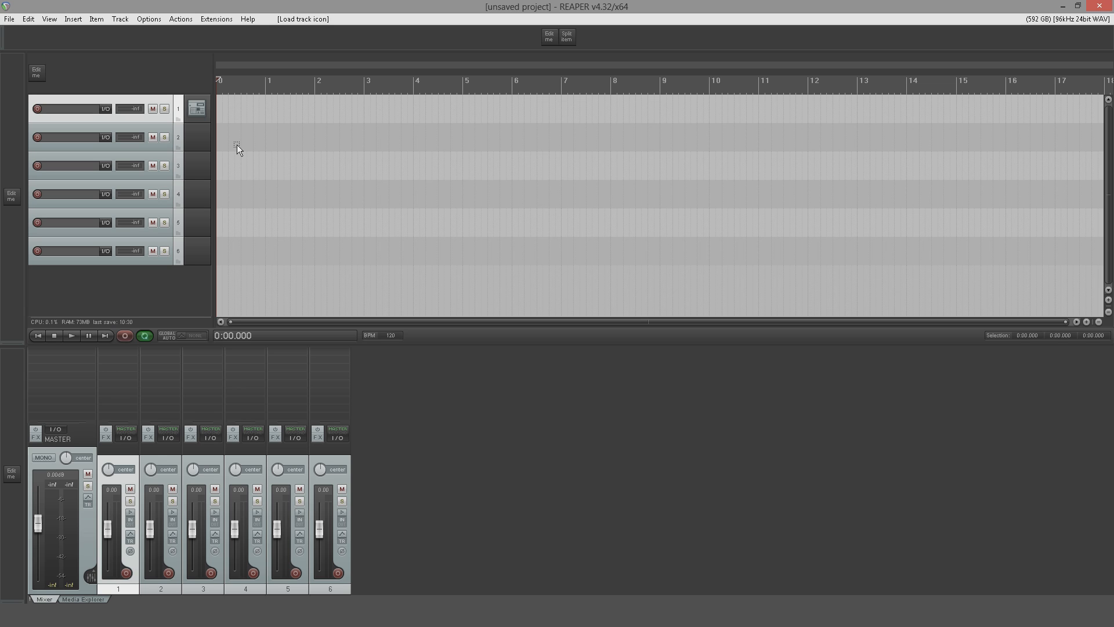
mouse_move(222, 103)
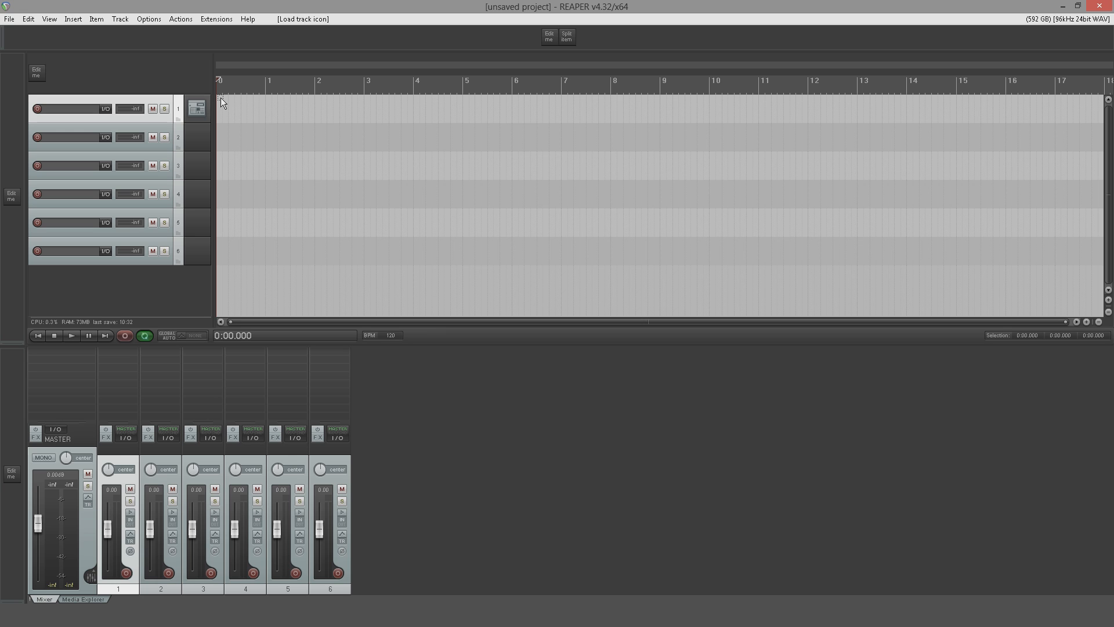
mouse_move(148, 18)
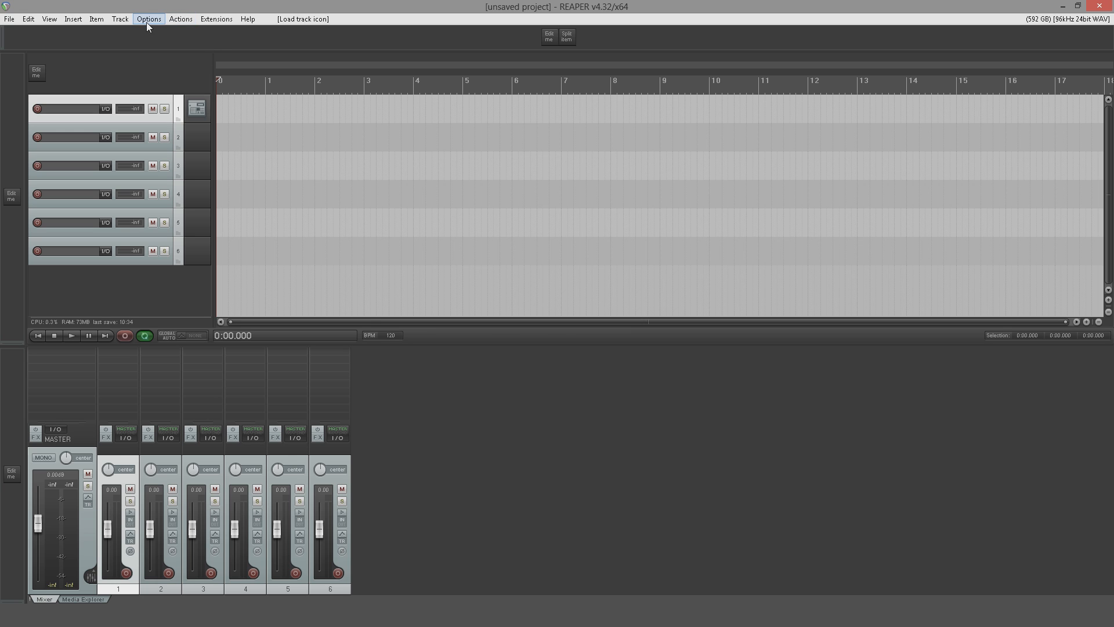
- Show REAPER's resource path in Explorer and go into the Data folder
left_click(149, 19)
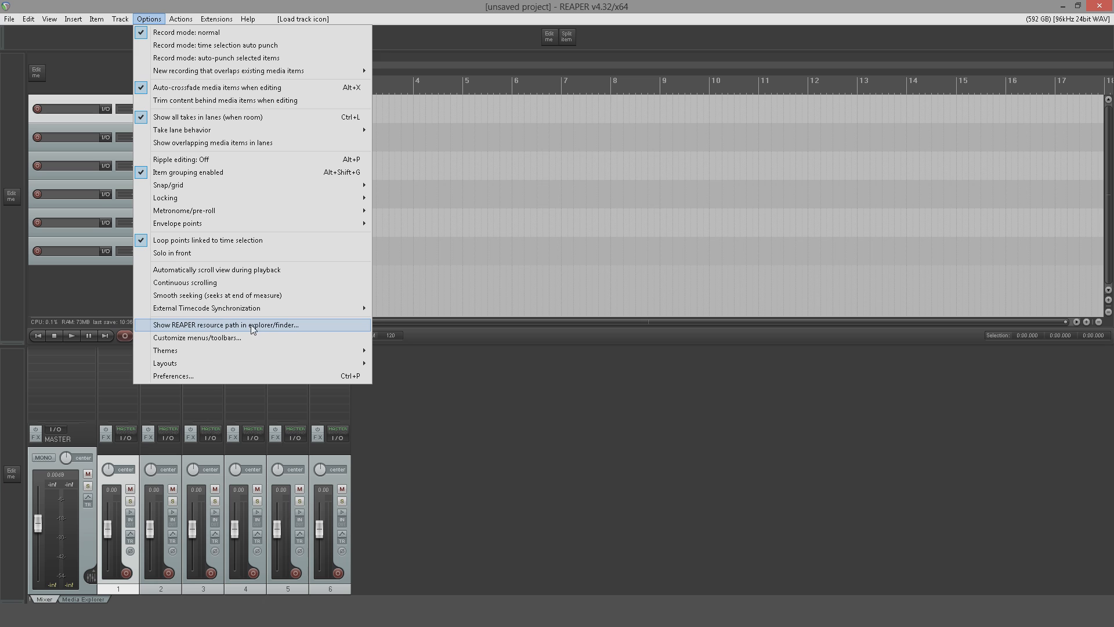
left_click(227, 325)
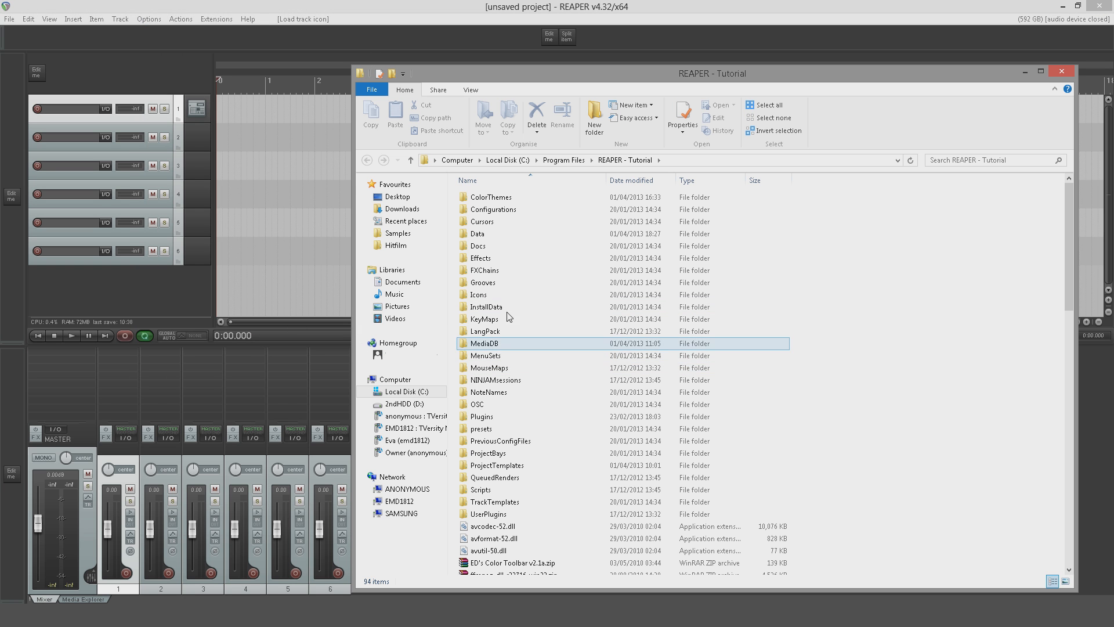
double_click(477, 233)
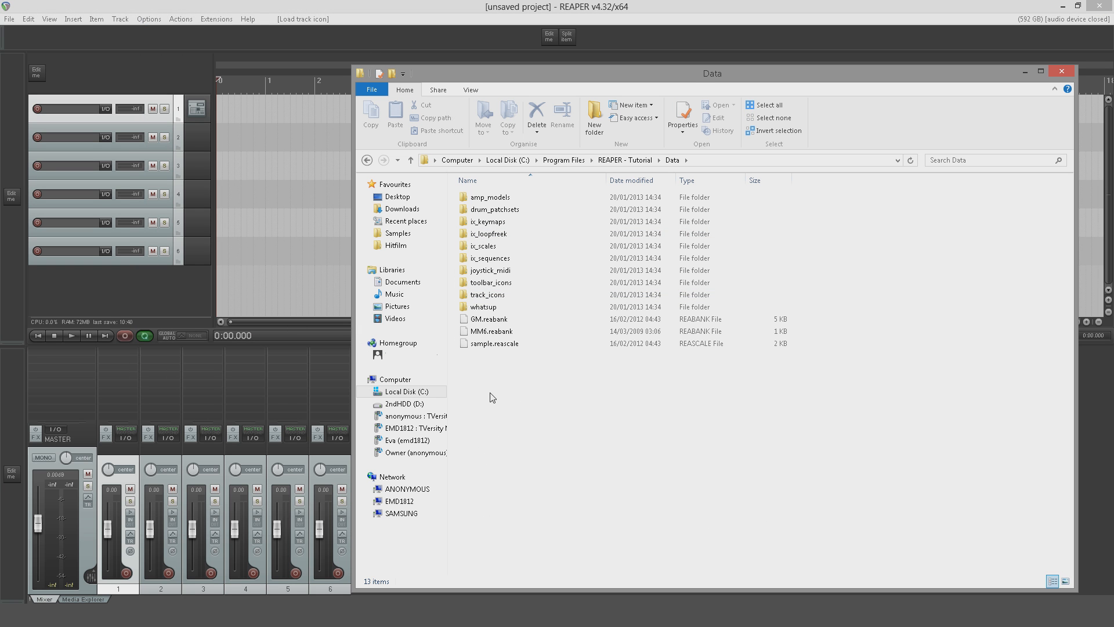
- Create a new text document in Data and name it icon.bat
right_click(492, 396)
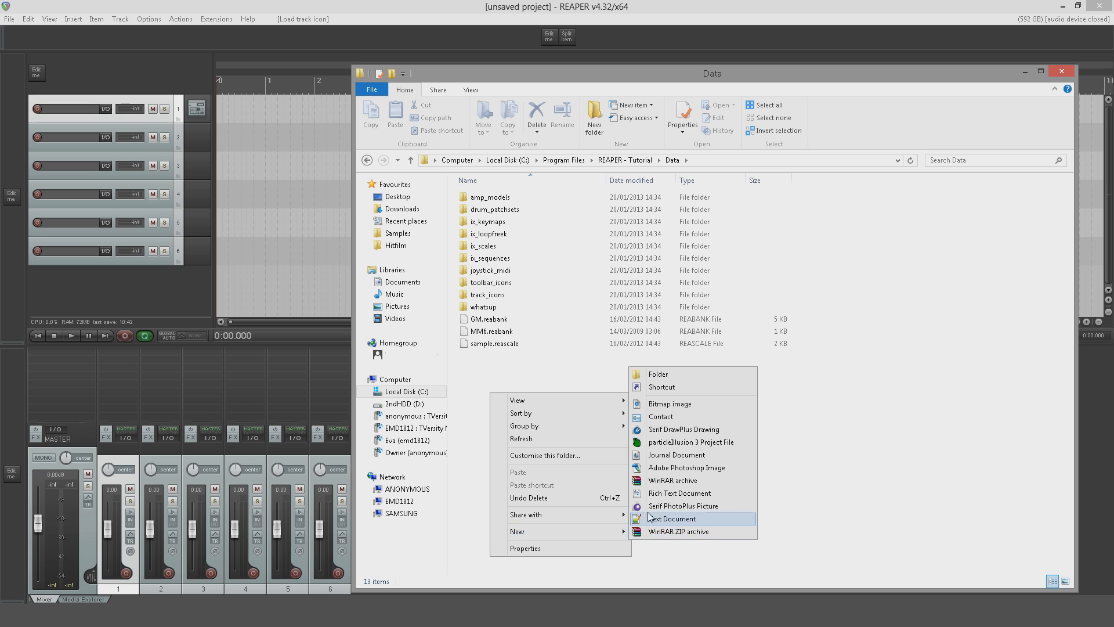
left_click(671, 518)
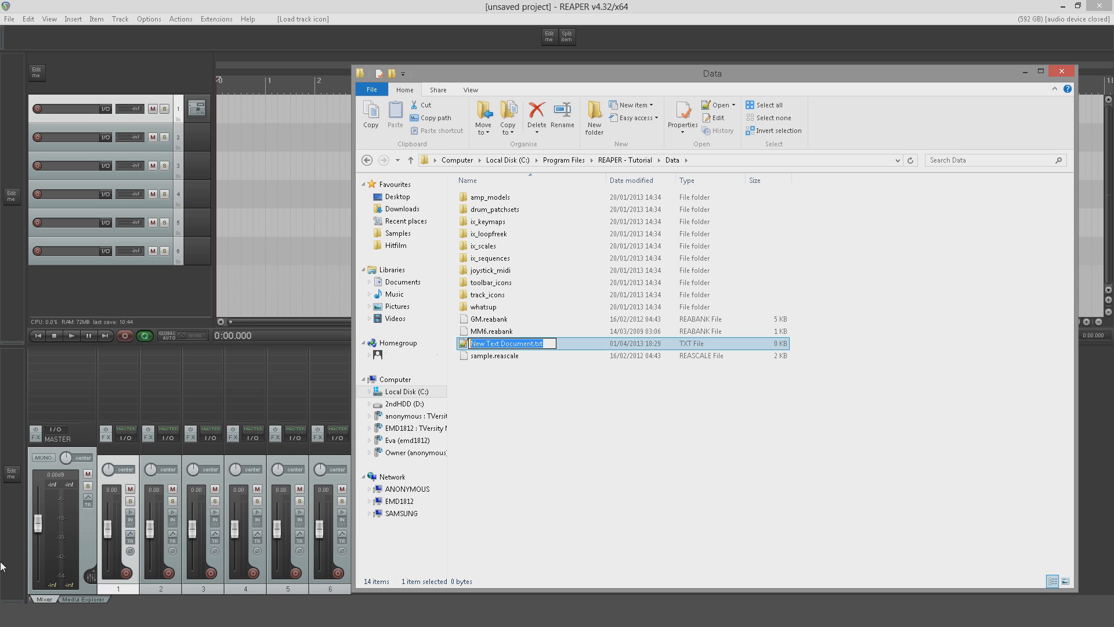
type("icon.bat")
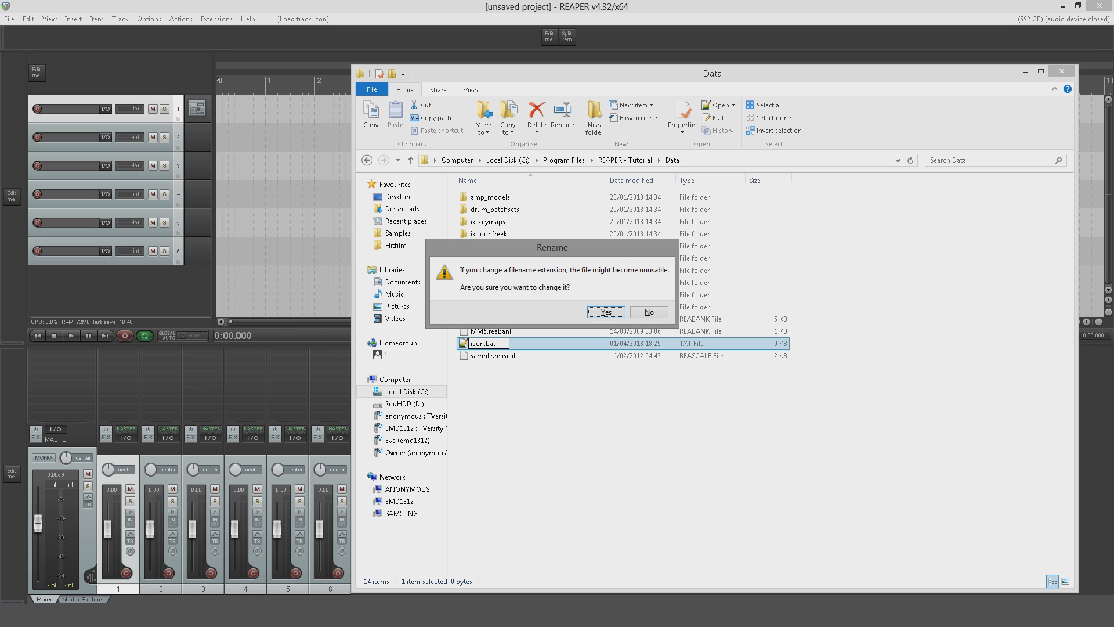
mouse_move(614, 325)
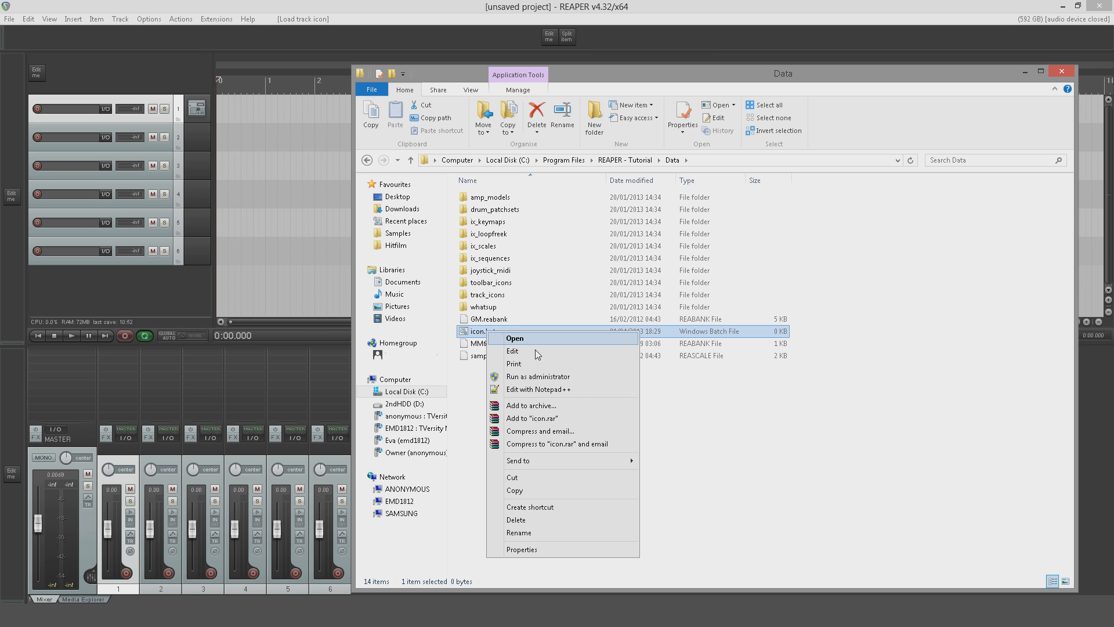
- Edit icon.bat in Notepad++ to start with %SystemRoot%\explorer.exe and an opening quote
left_click(538, 388)
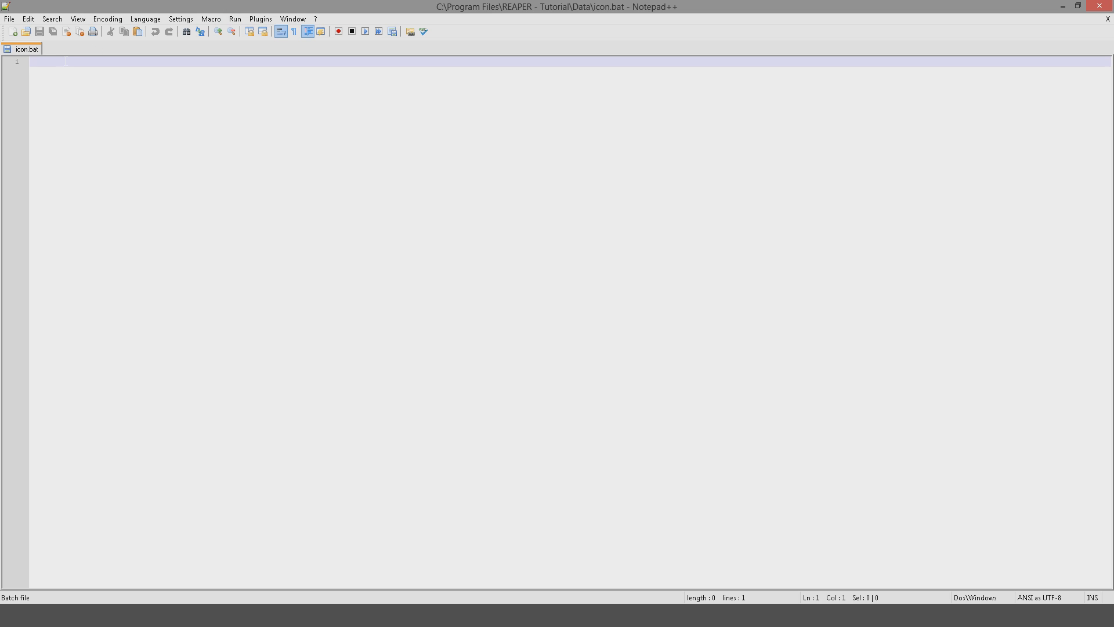
type("%SystemRoot%\\explorer.exe")
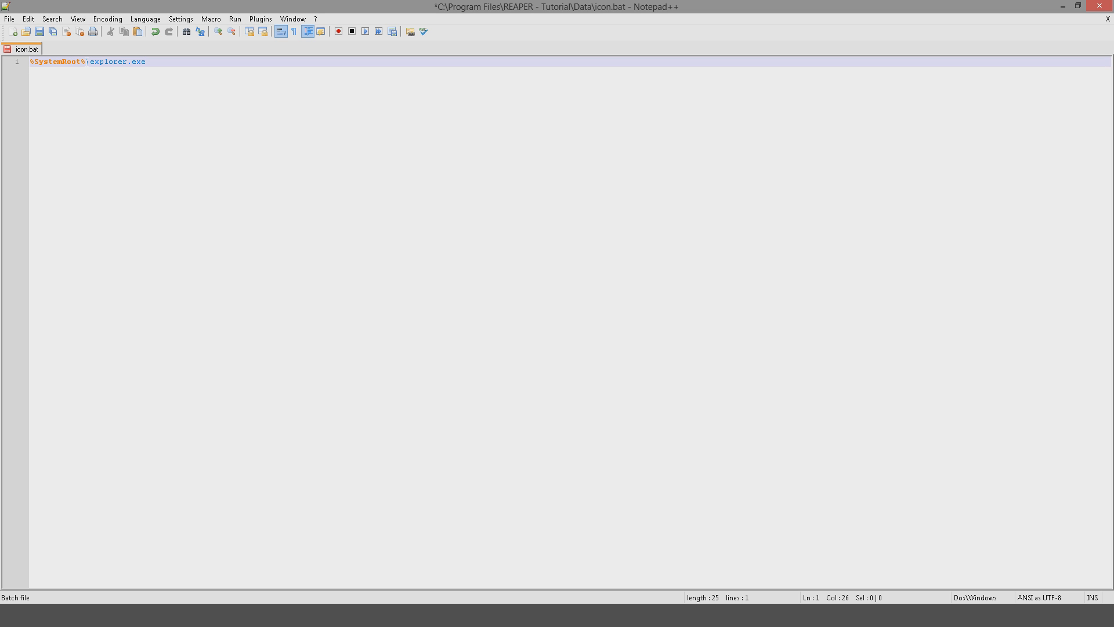
mouse_move(8, 301)
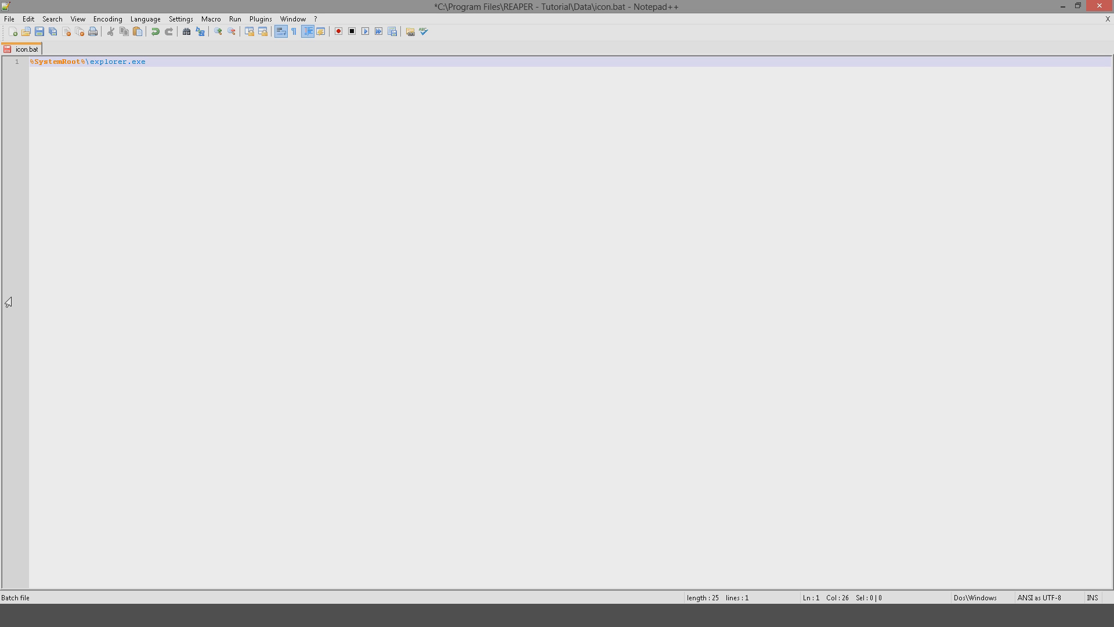
type("\"")
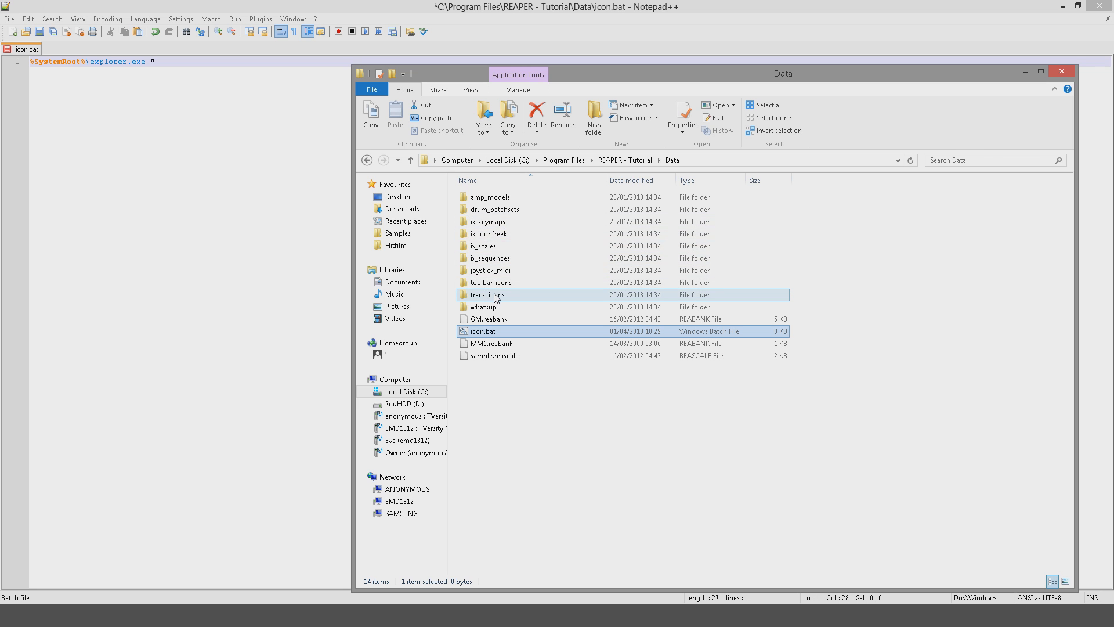
- Add the quoted path C:\Program Files\REAPER - Tutorial\Data\track_icons so the bat opens that folder
double_click(486, 293)
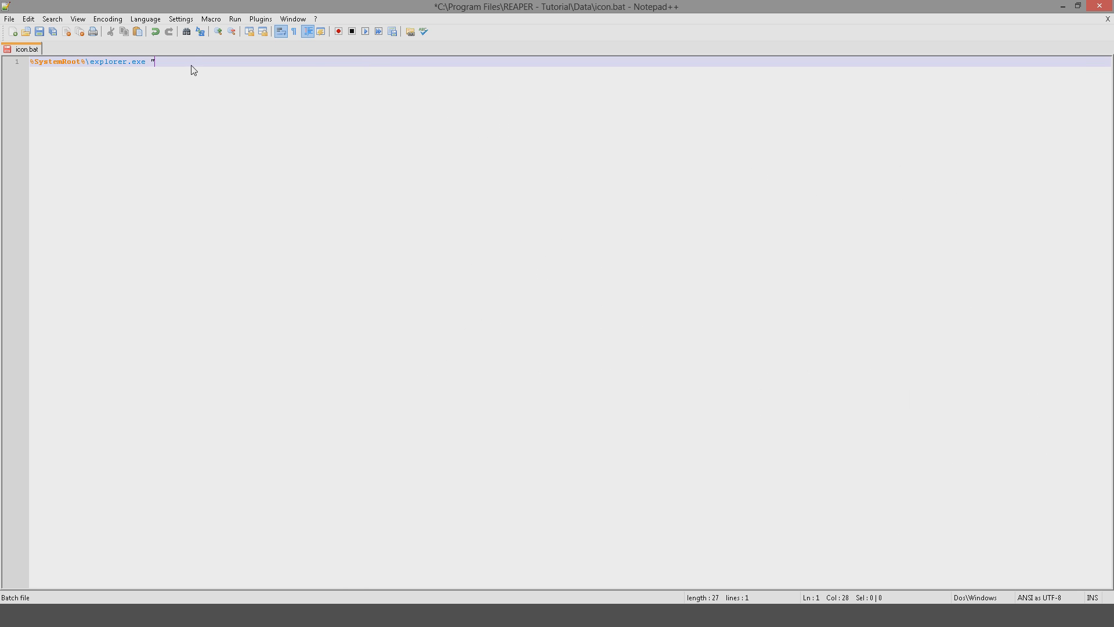
type("C:\\Program Files\\REAPER - Tutorial\\Data\\track_icons")
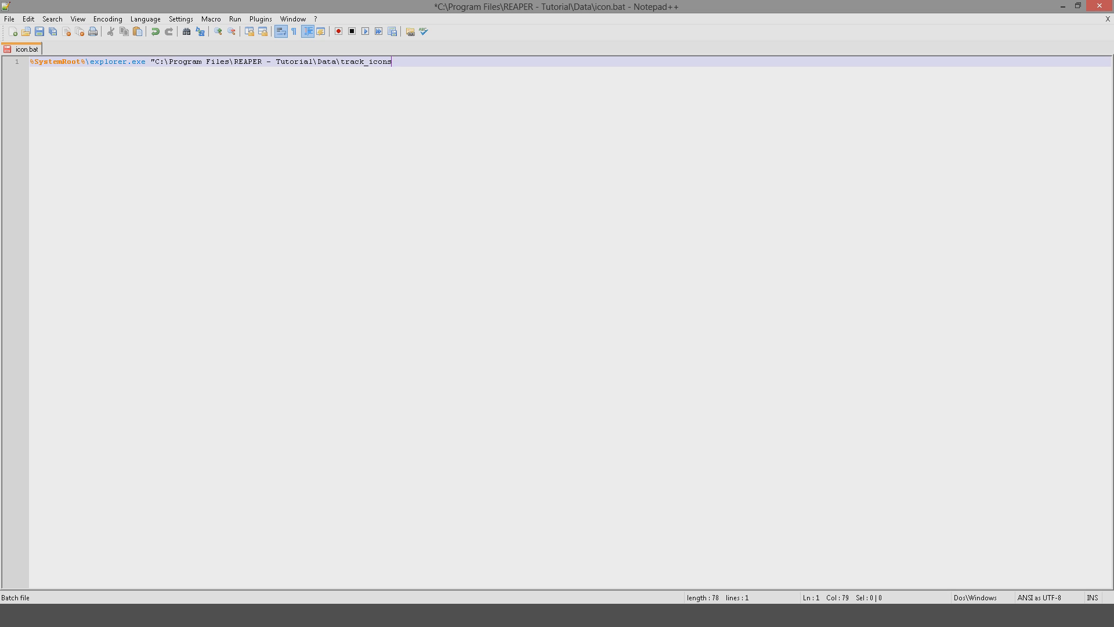
type("\"")
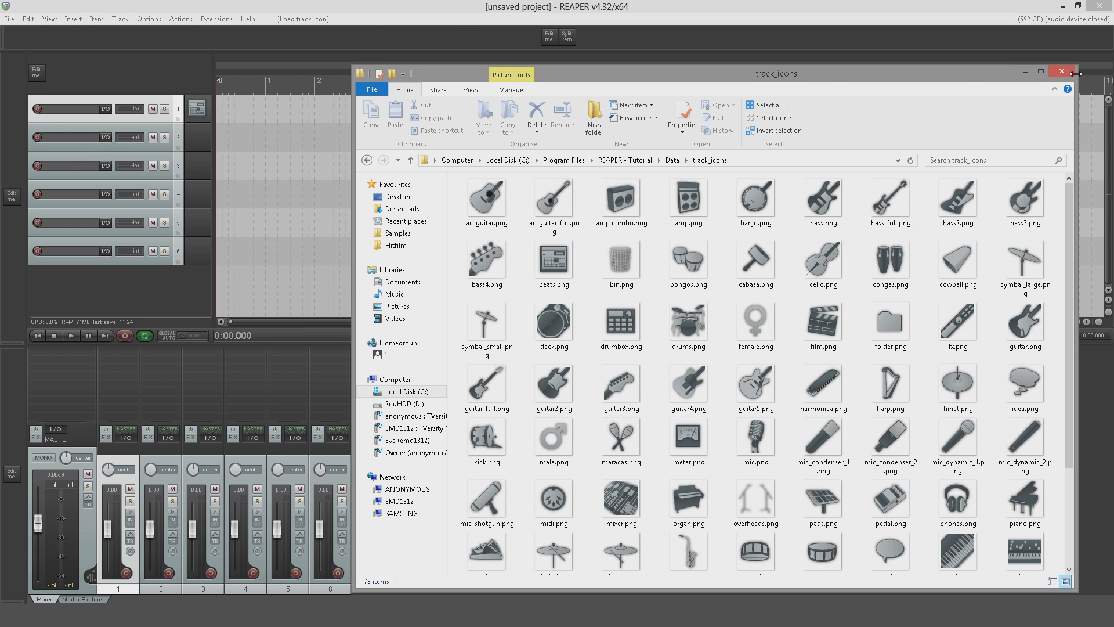
- Close the track_icons window and show REAPER's resource folder in Explorer again
left_click(1060, 71)
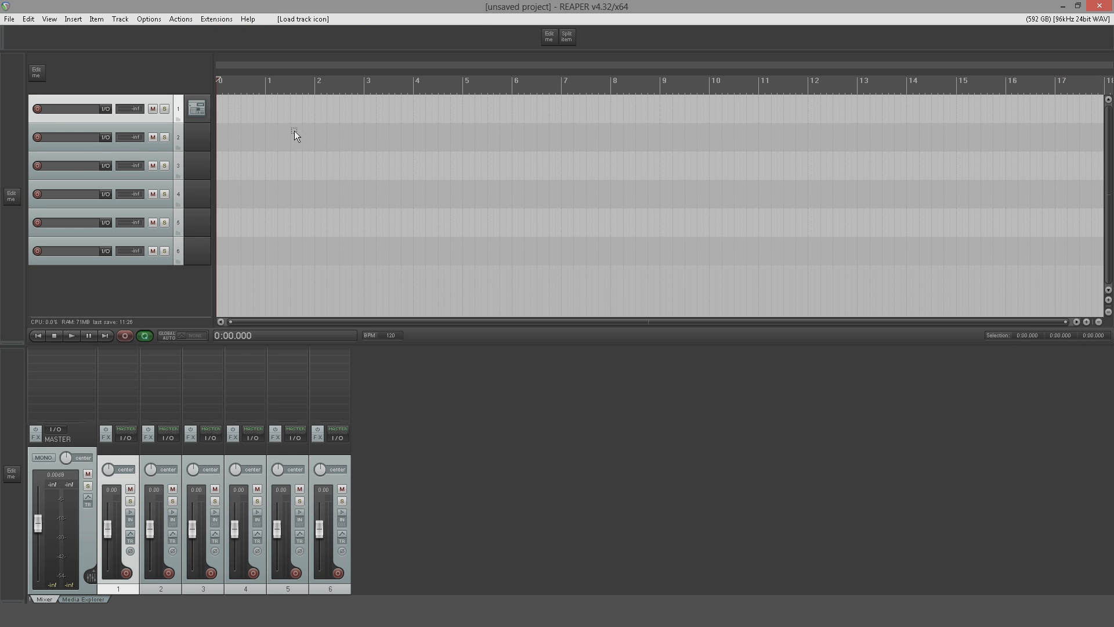
mouse_move(183, 52)
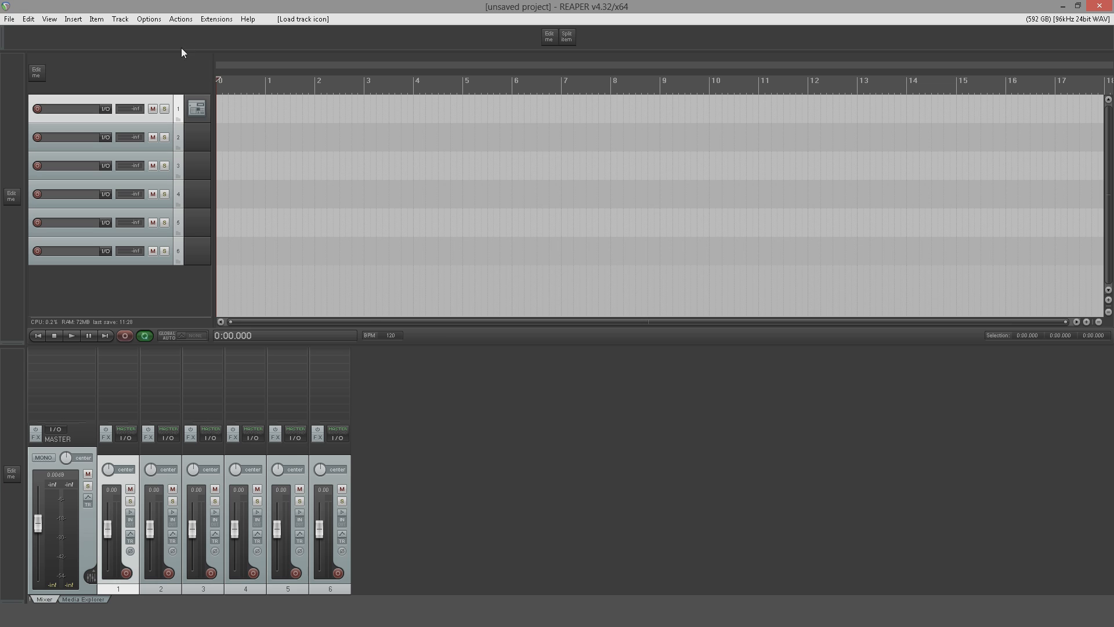
left_click(148, 19)
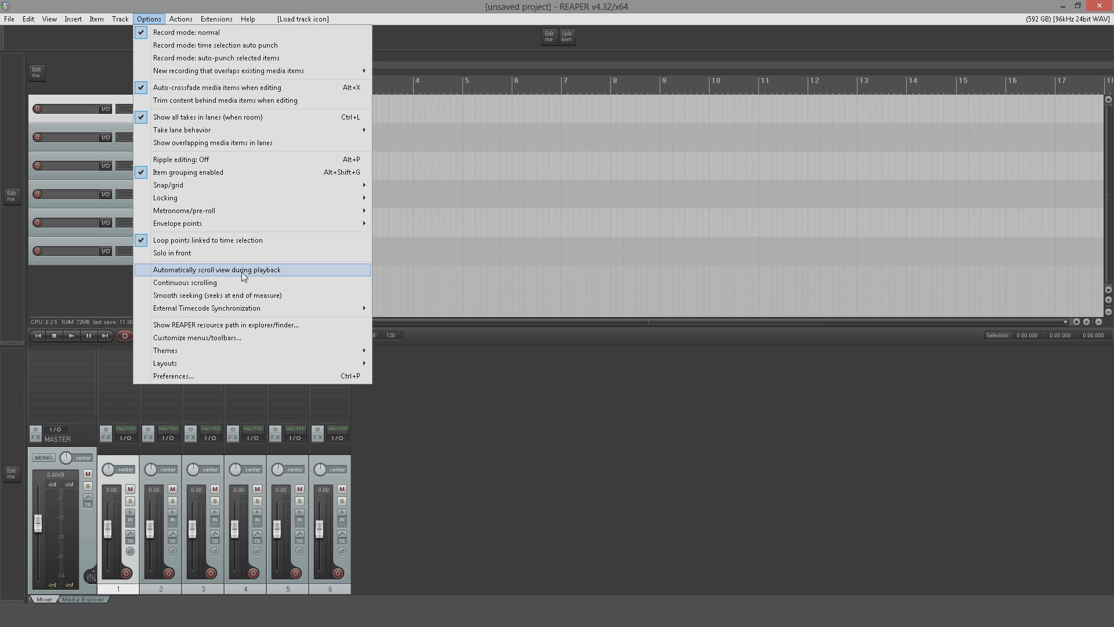
mouse_move(240, 295)
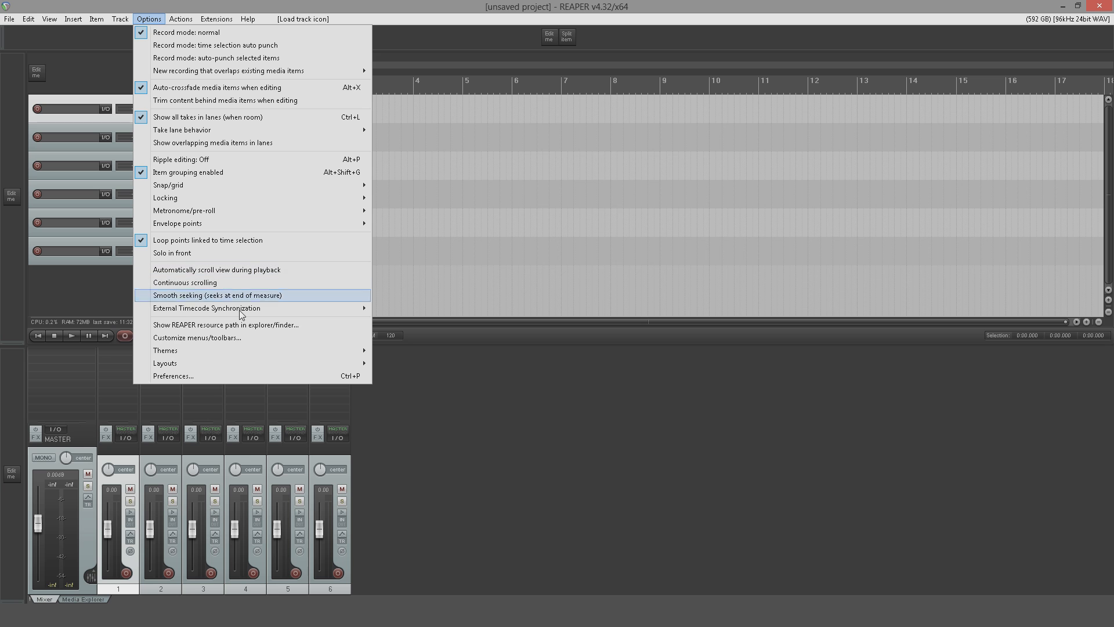
mouse_move(247, 325)
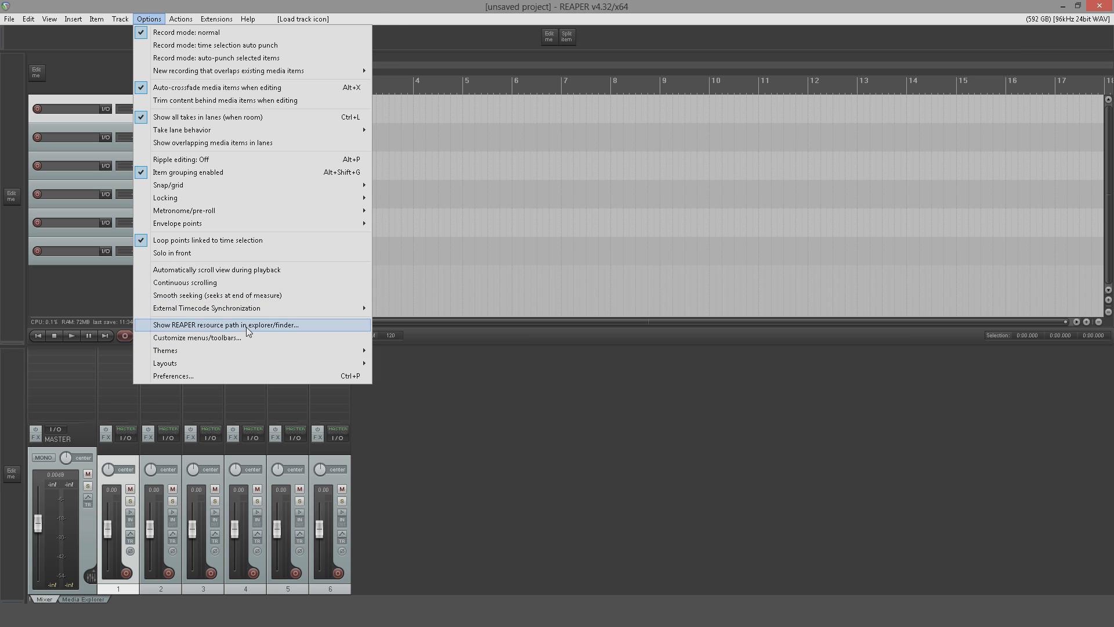
left_click(224, 324)
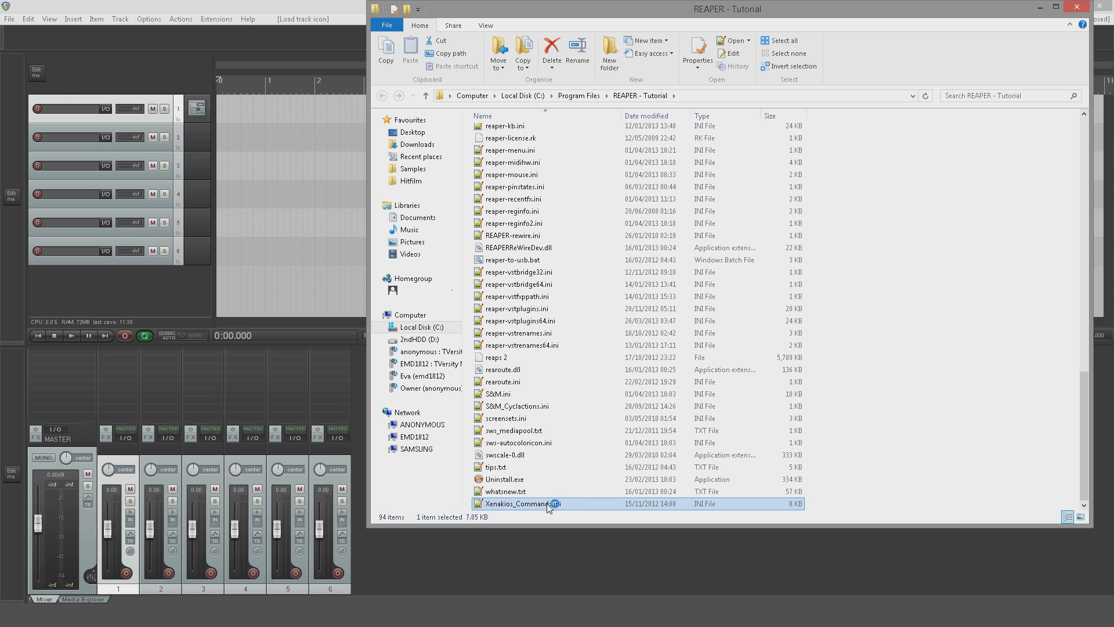
- Open Xenakios_Commands.ini in Notepad++ and locate the EXTERNALTOOL1PATH entry
double_click(523, 502)
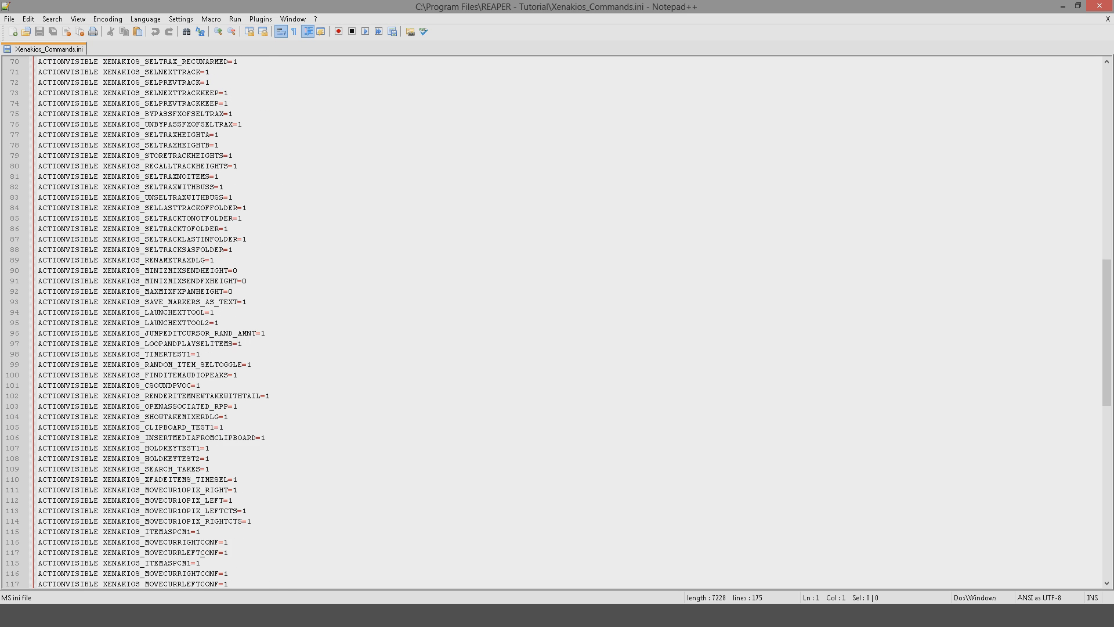
scroll("down", 3)
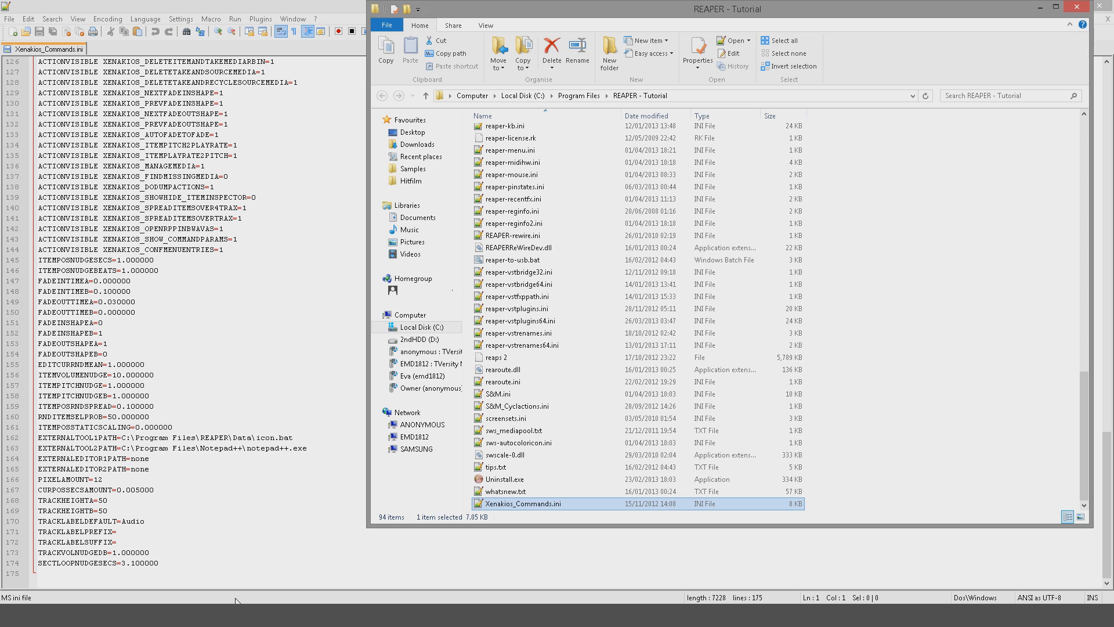
scroll("up", 3)
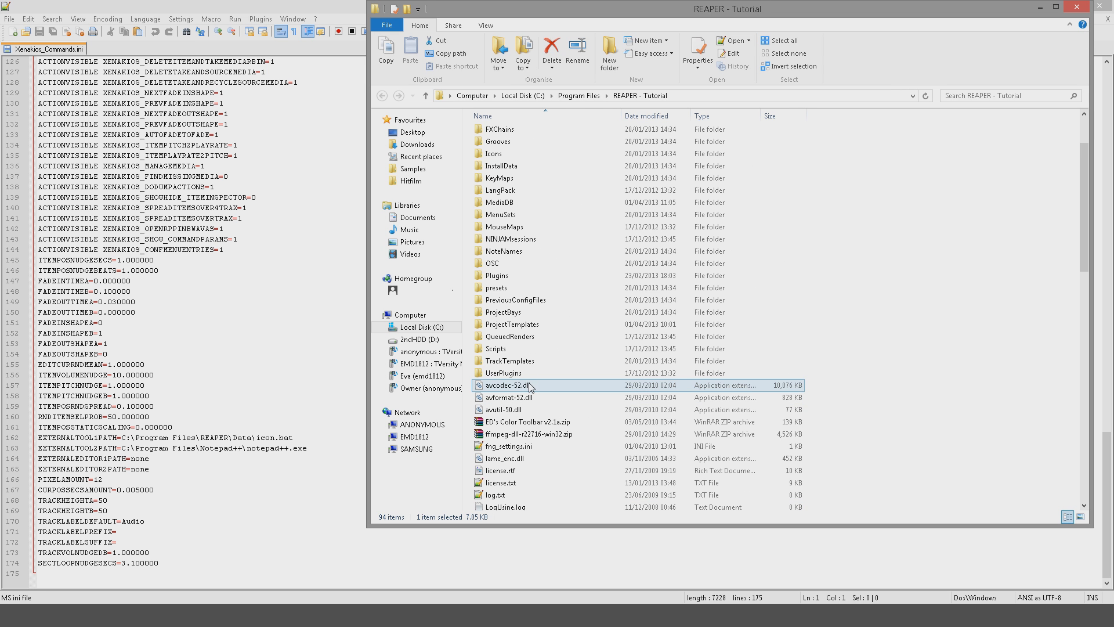
scroll("up", 3)
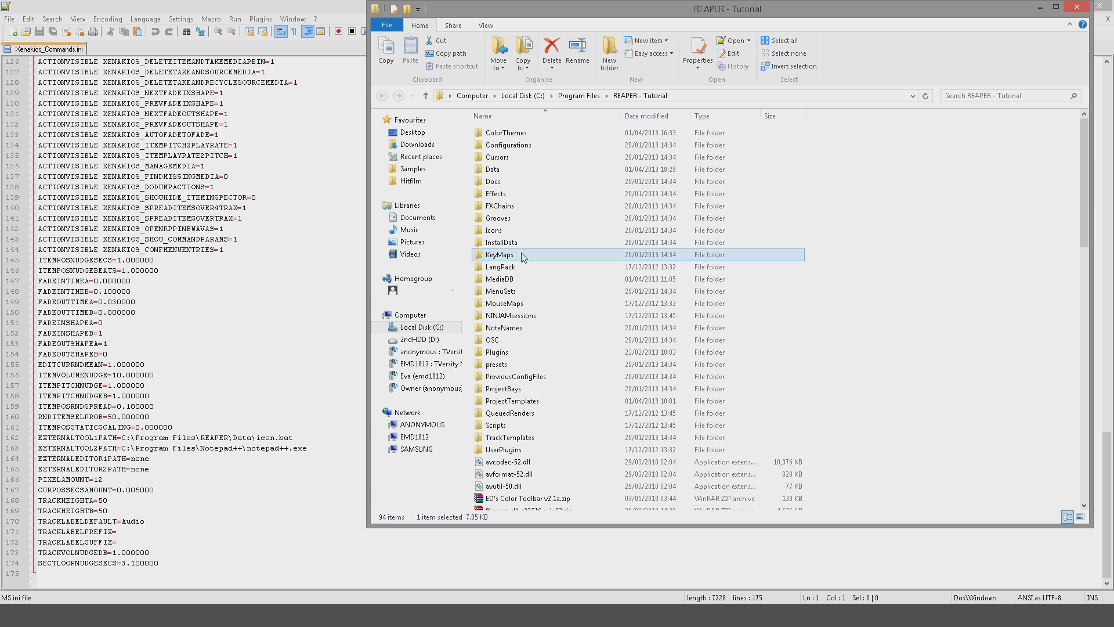
double_click(492, 170)
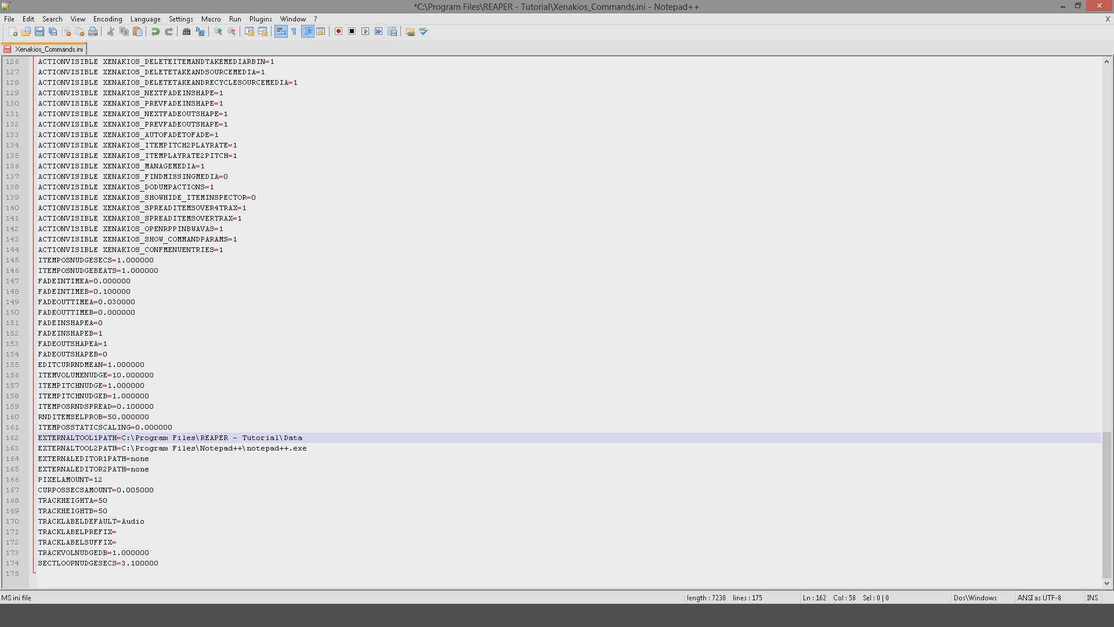
- Point EXTERNALTOOL1PATH at \icon.bat inside the Data folder
type("\\")
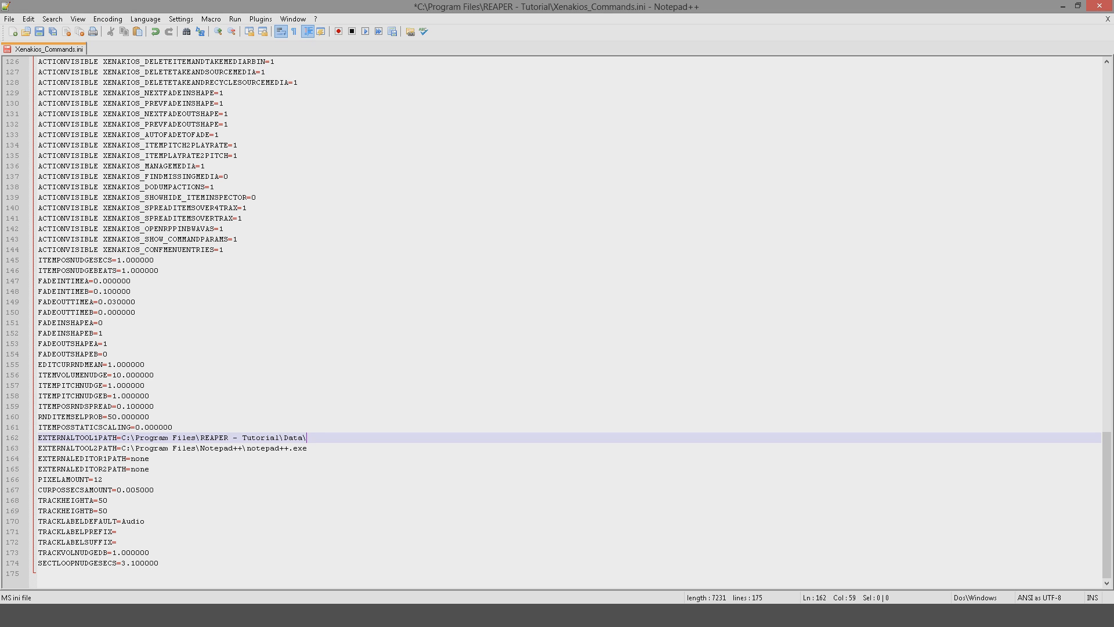
type("icon")
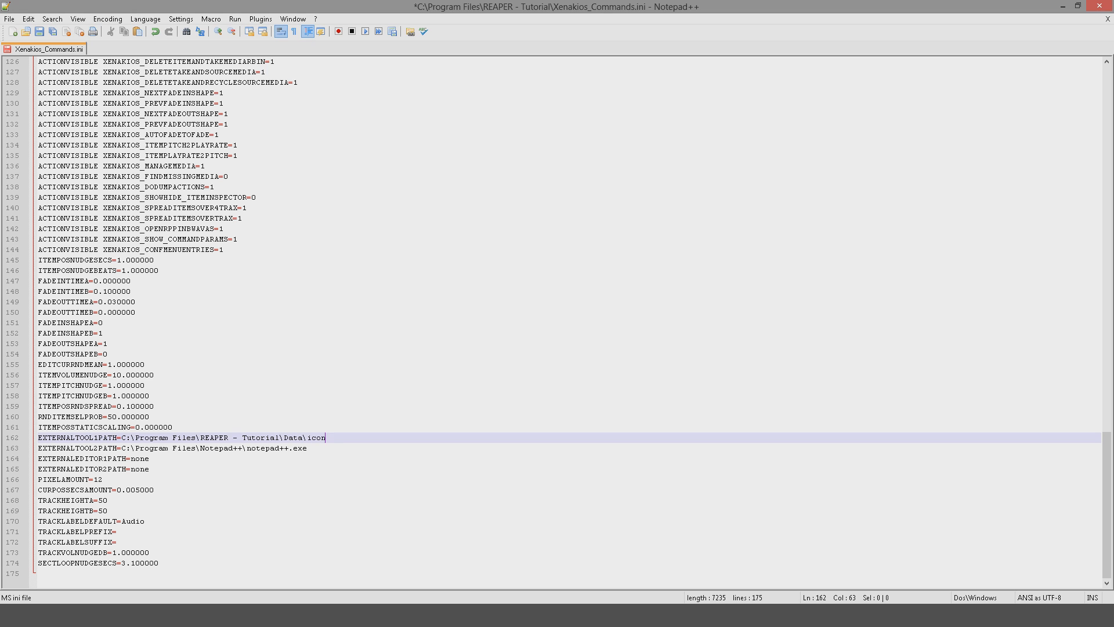
type(".bat")
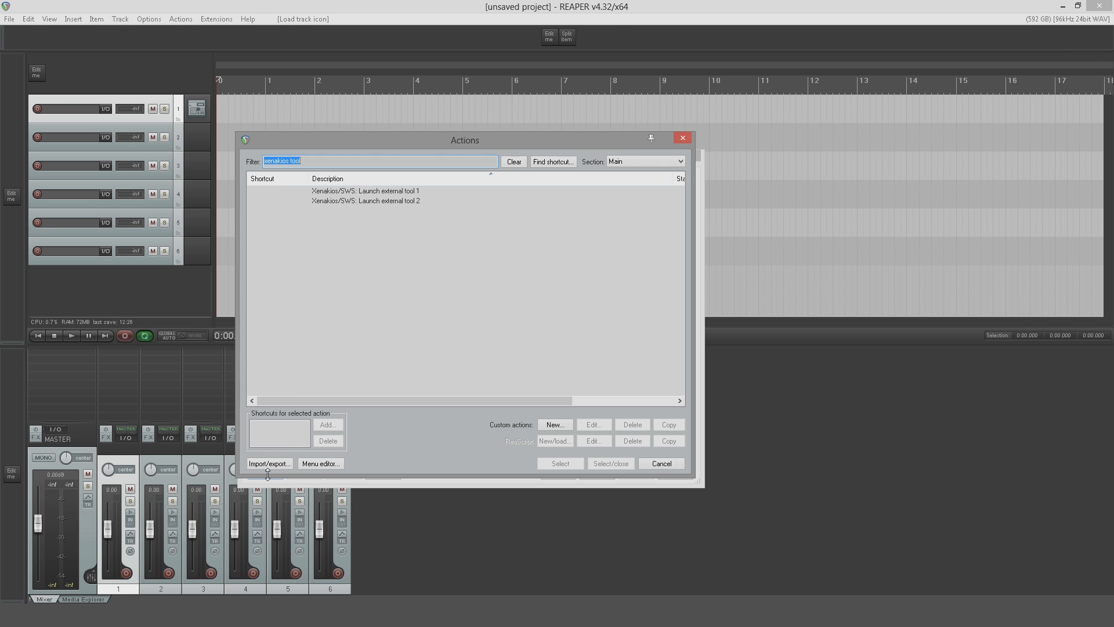
mouse_move(381, 197)
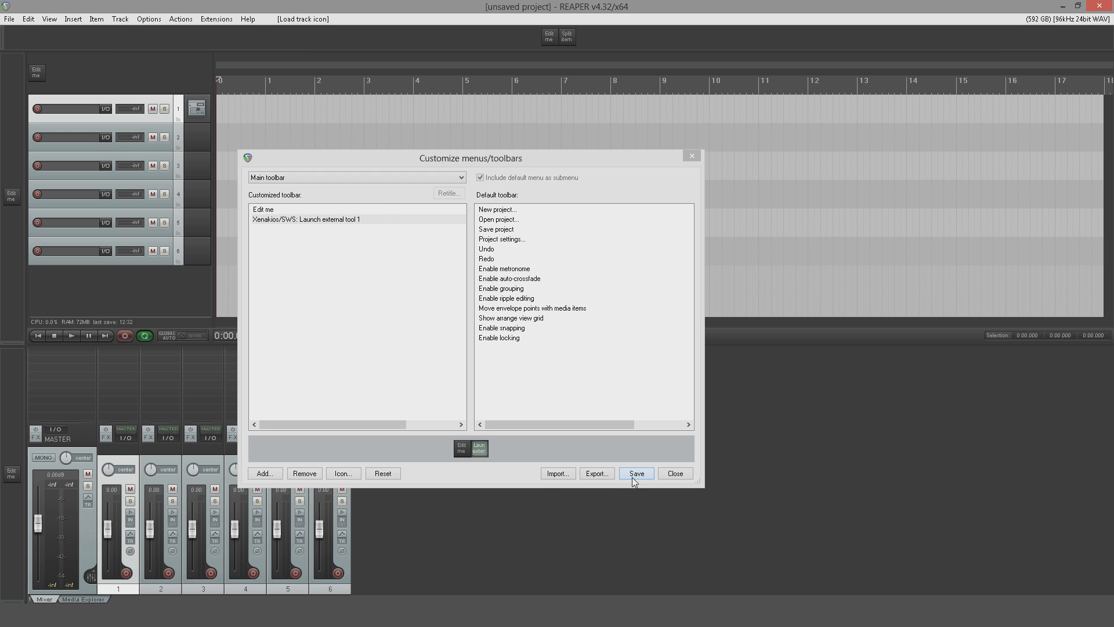
- Save the main toolbar with the added Launch external tool 1 button
left_click(634, 474)
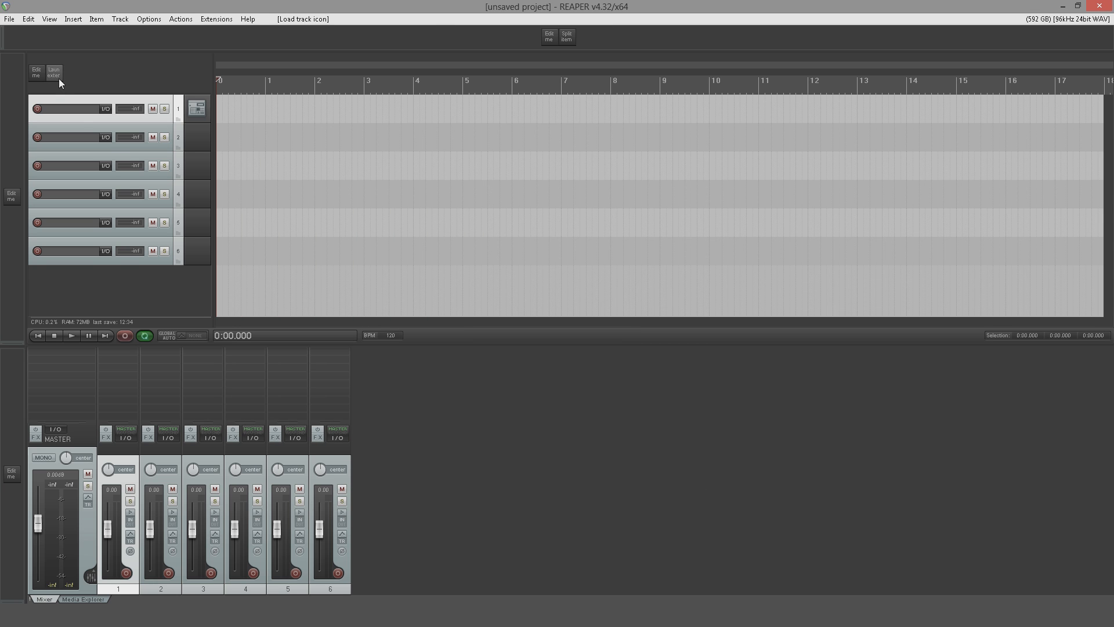
- Launch track_icons from the new button and give tracks 2–6 icons such as acoustic guitar and amp combo
left_click(302, 18)
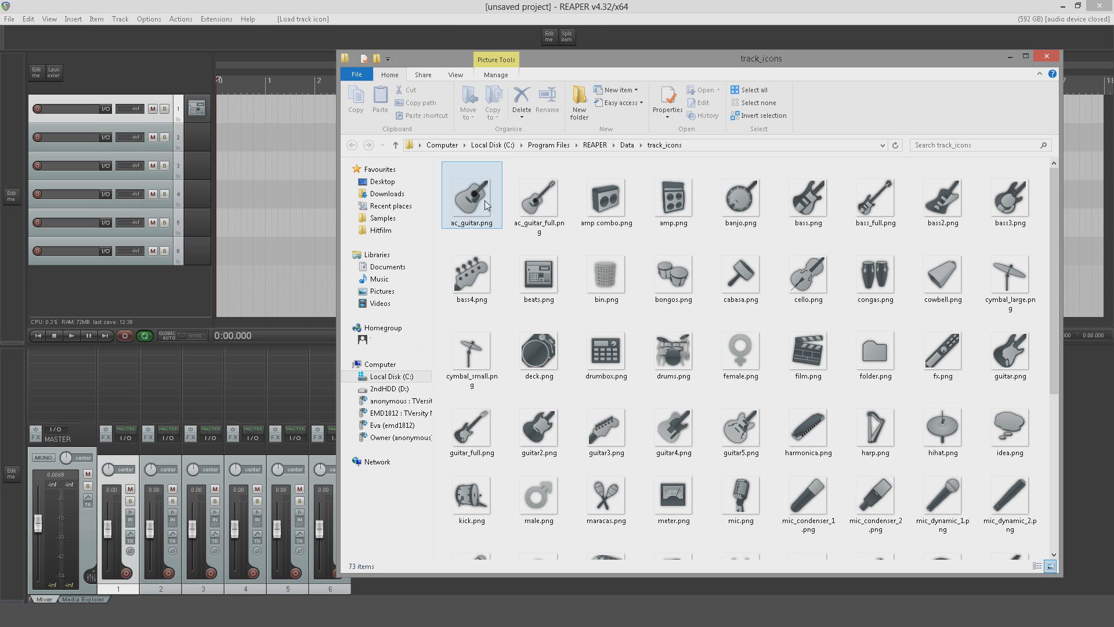
left_click(605, 195)
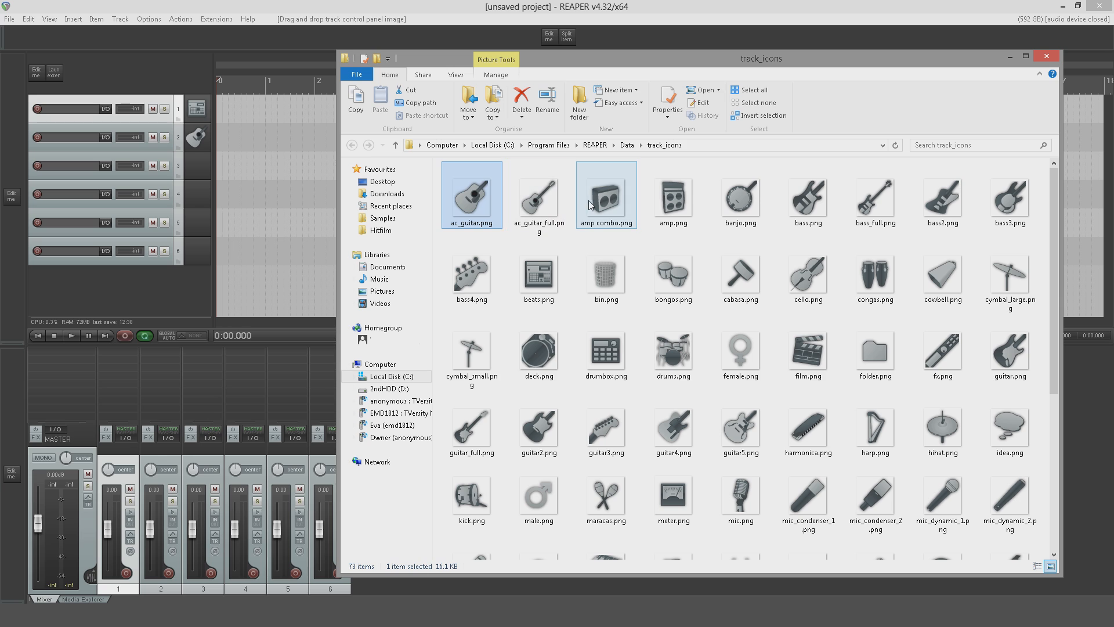
left_click(605, 195)
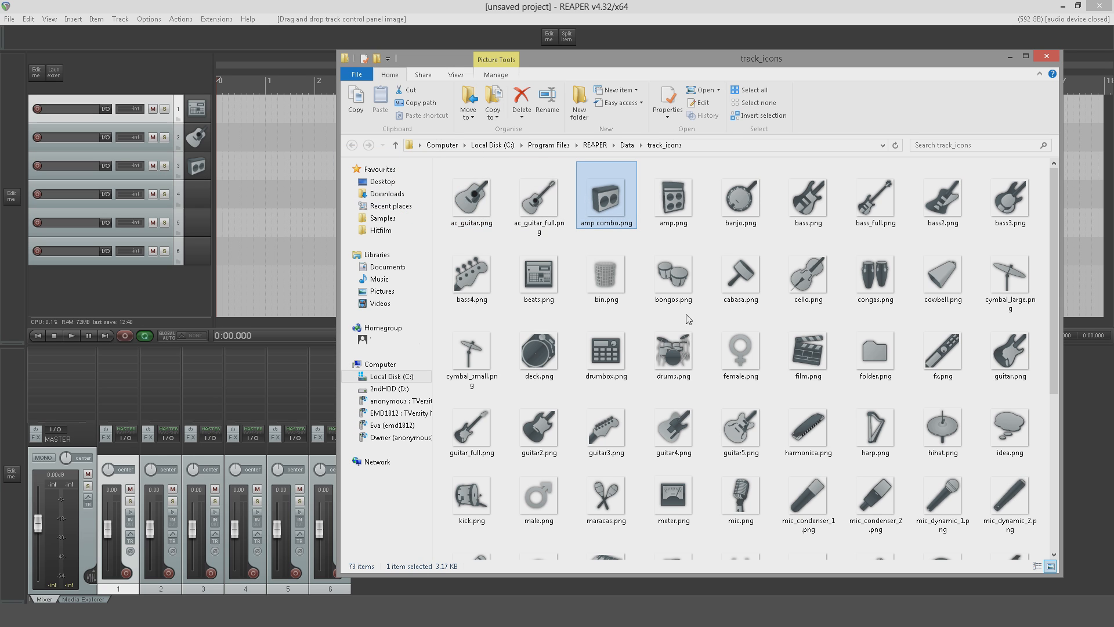
left_click(741, 195)
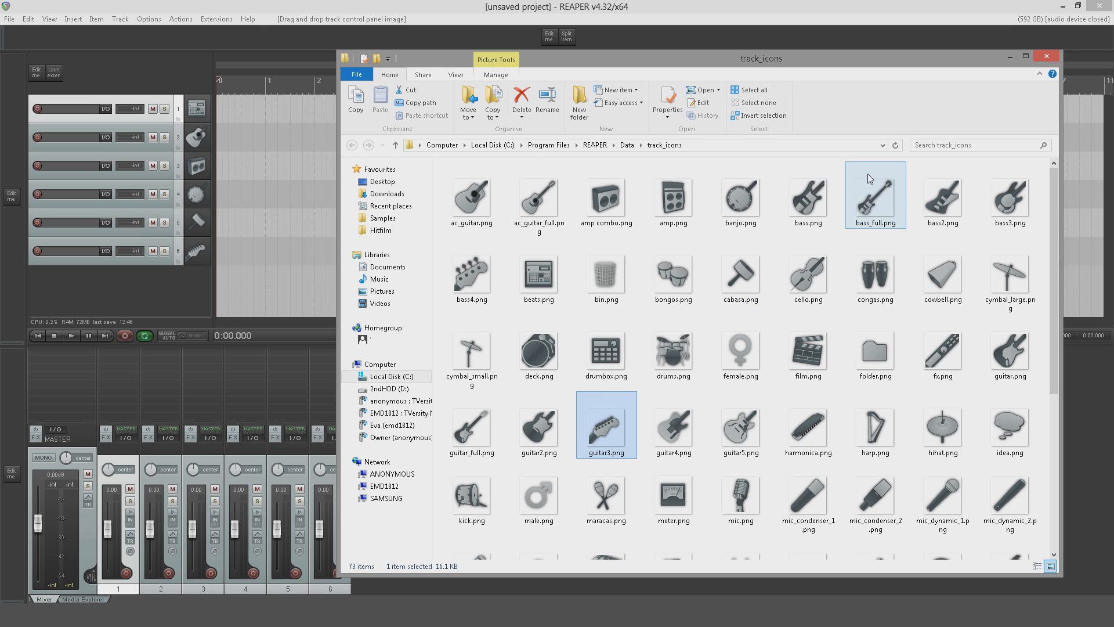
left_click(1045, 56)
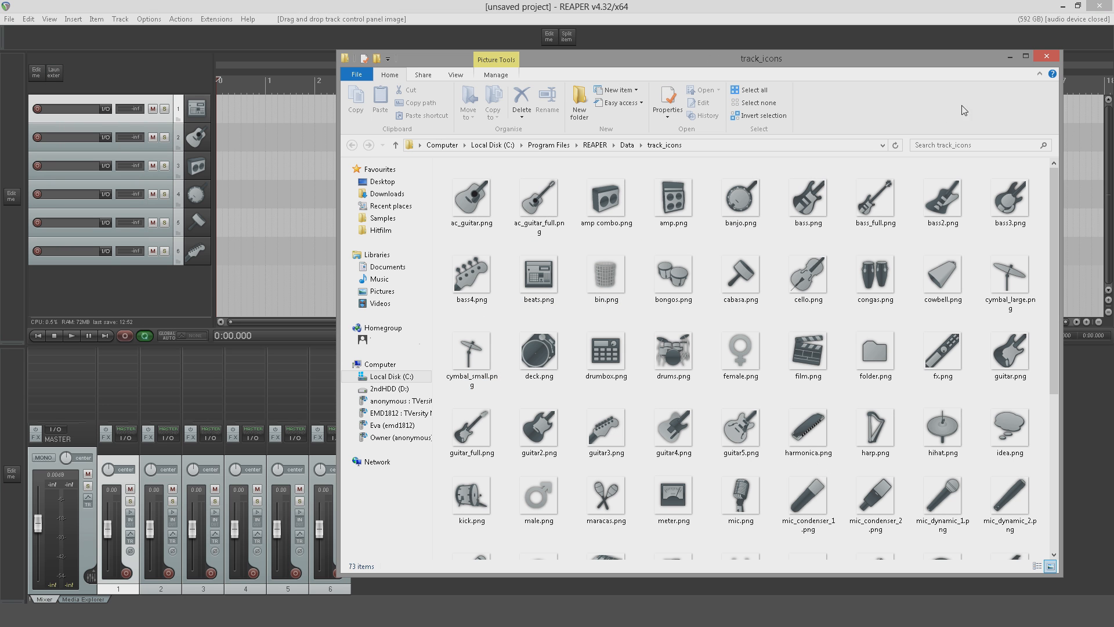
- Close the track_icons folder window
left_click(1046, 56)
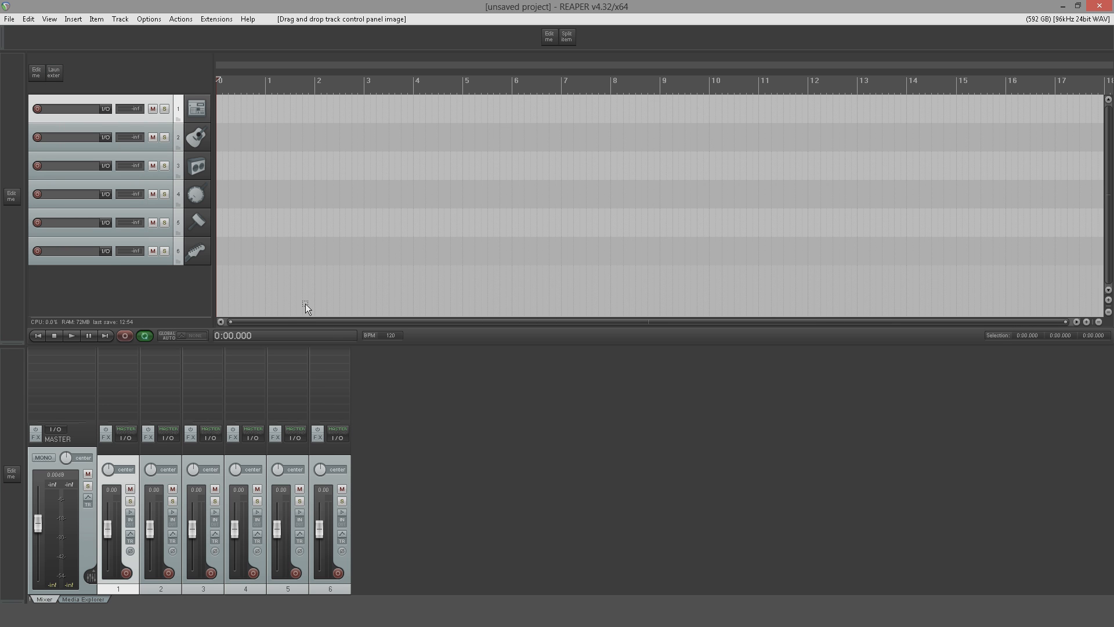
mouse_move(515, 408)
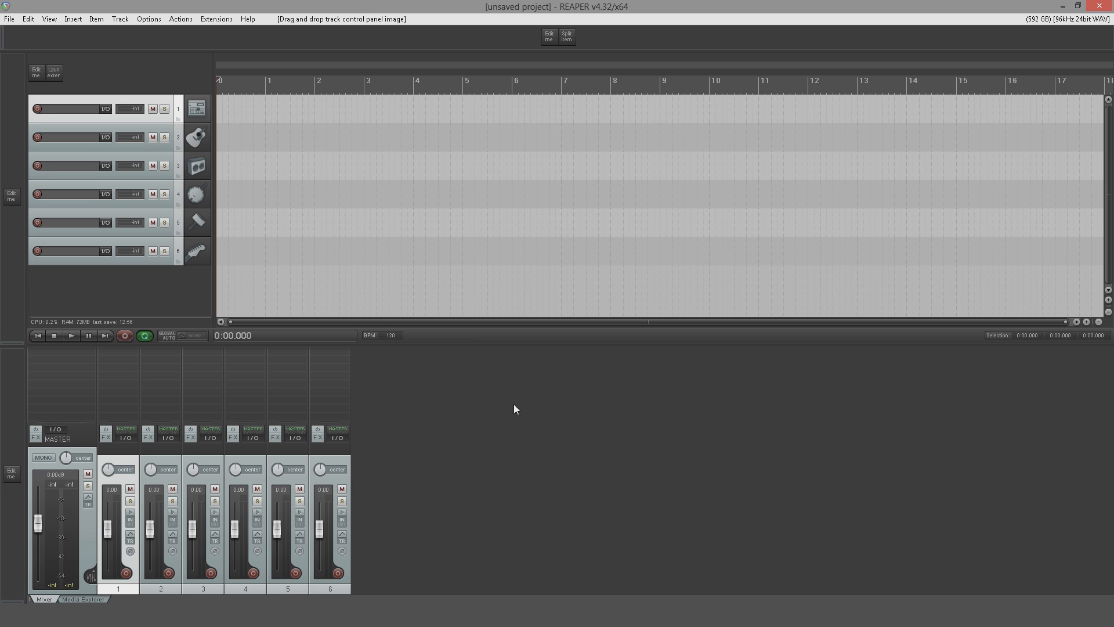